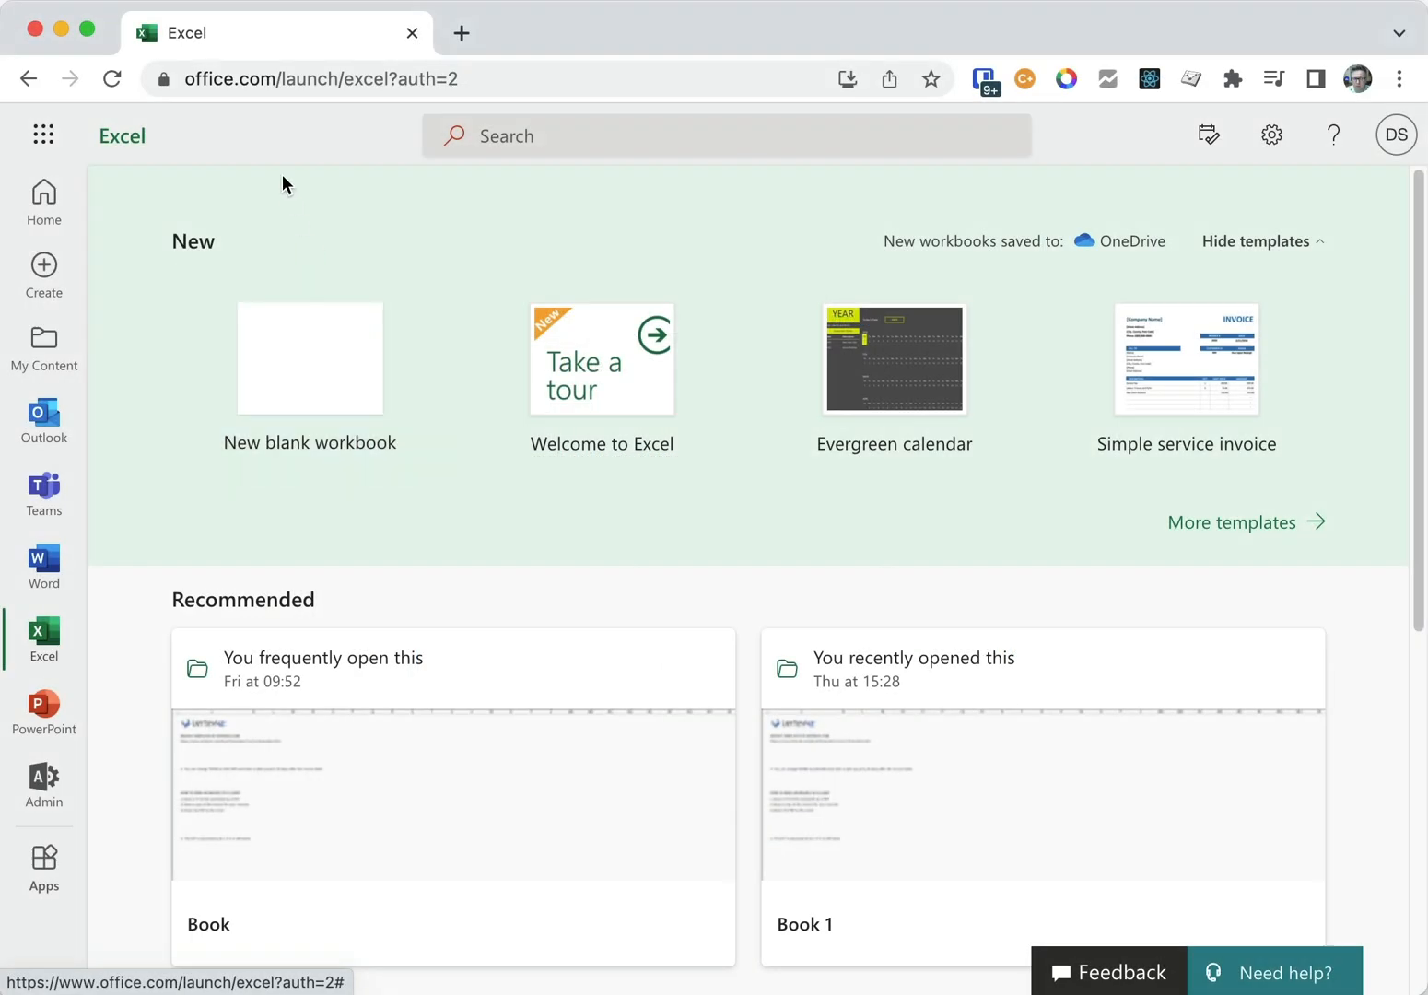
mouse_move(236, 589)
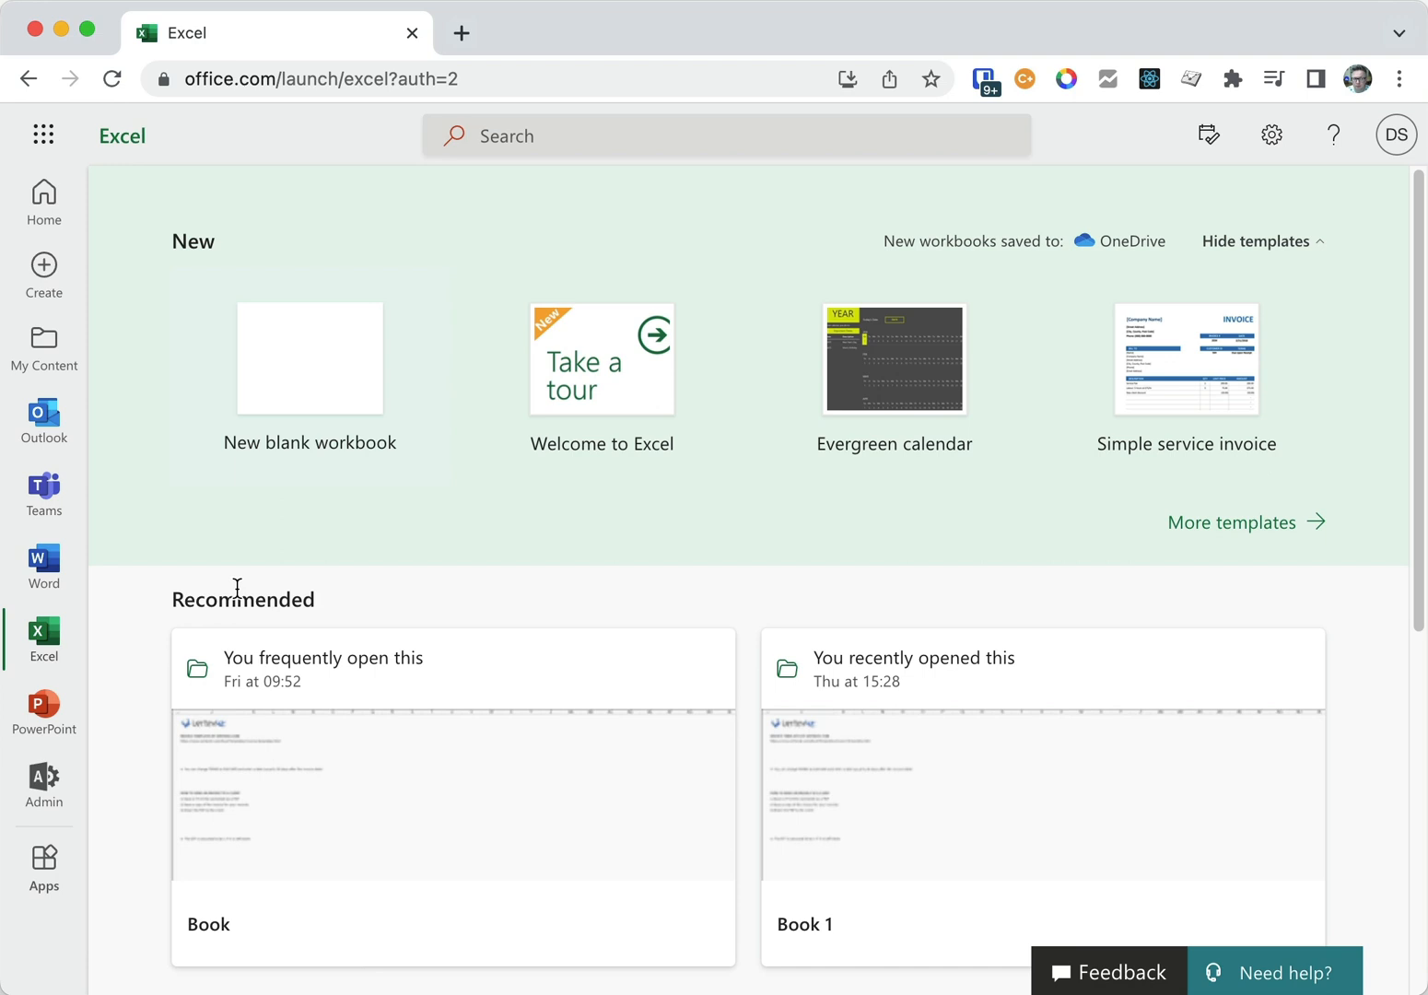
Show the full Microsoft 365 admin navigation down to the Admin centers list.
left_click(42, 785)
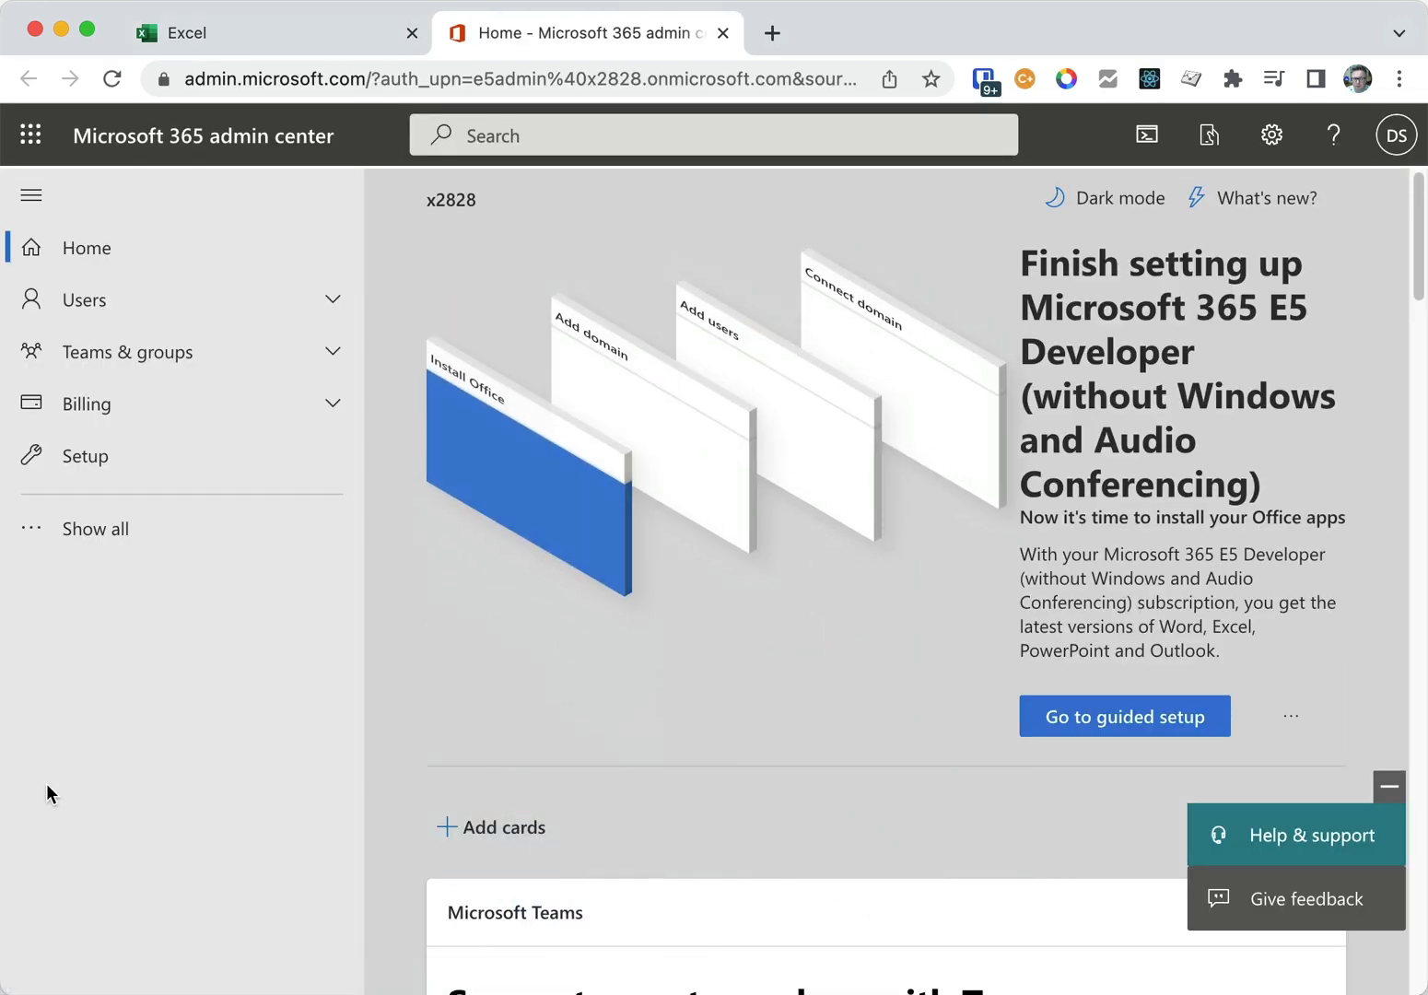
left_click(96, 527)
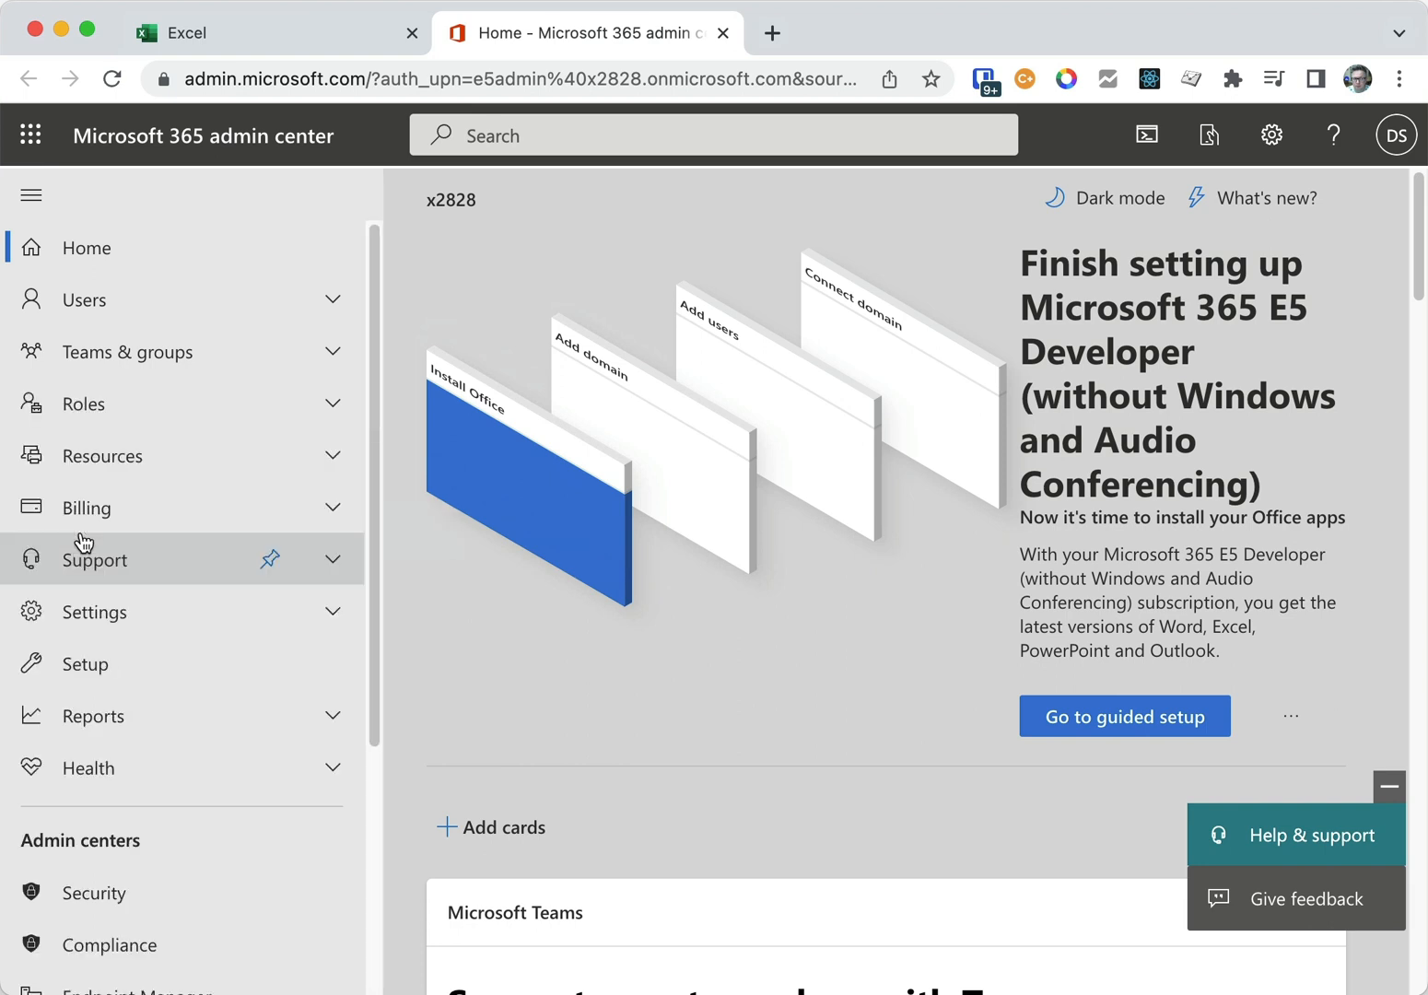
scroll("down", 3)
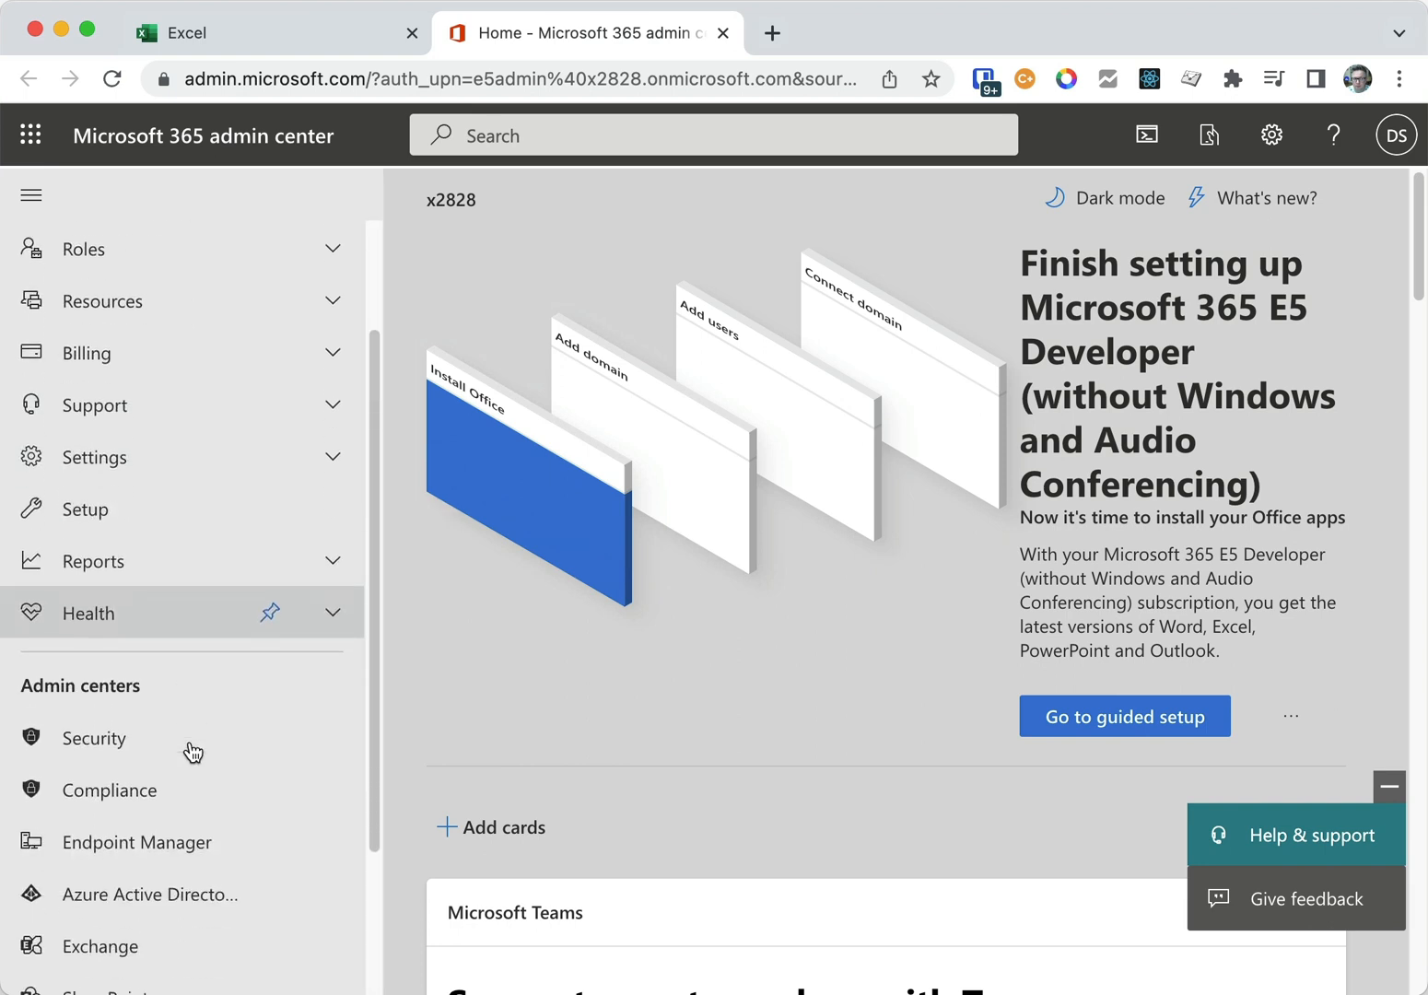
scroll("down", 3)
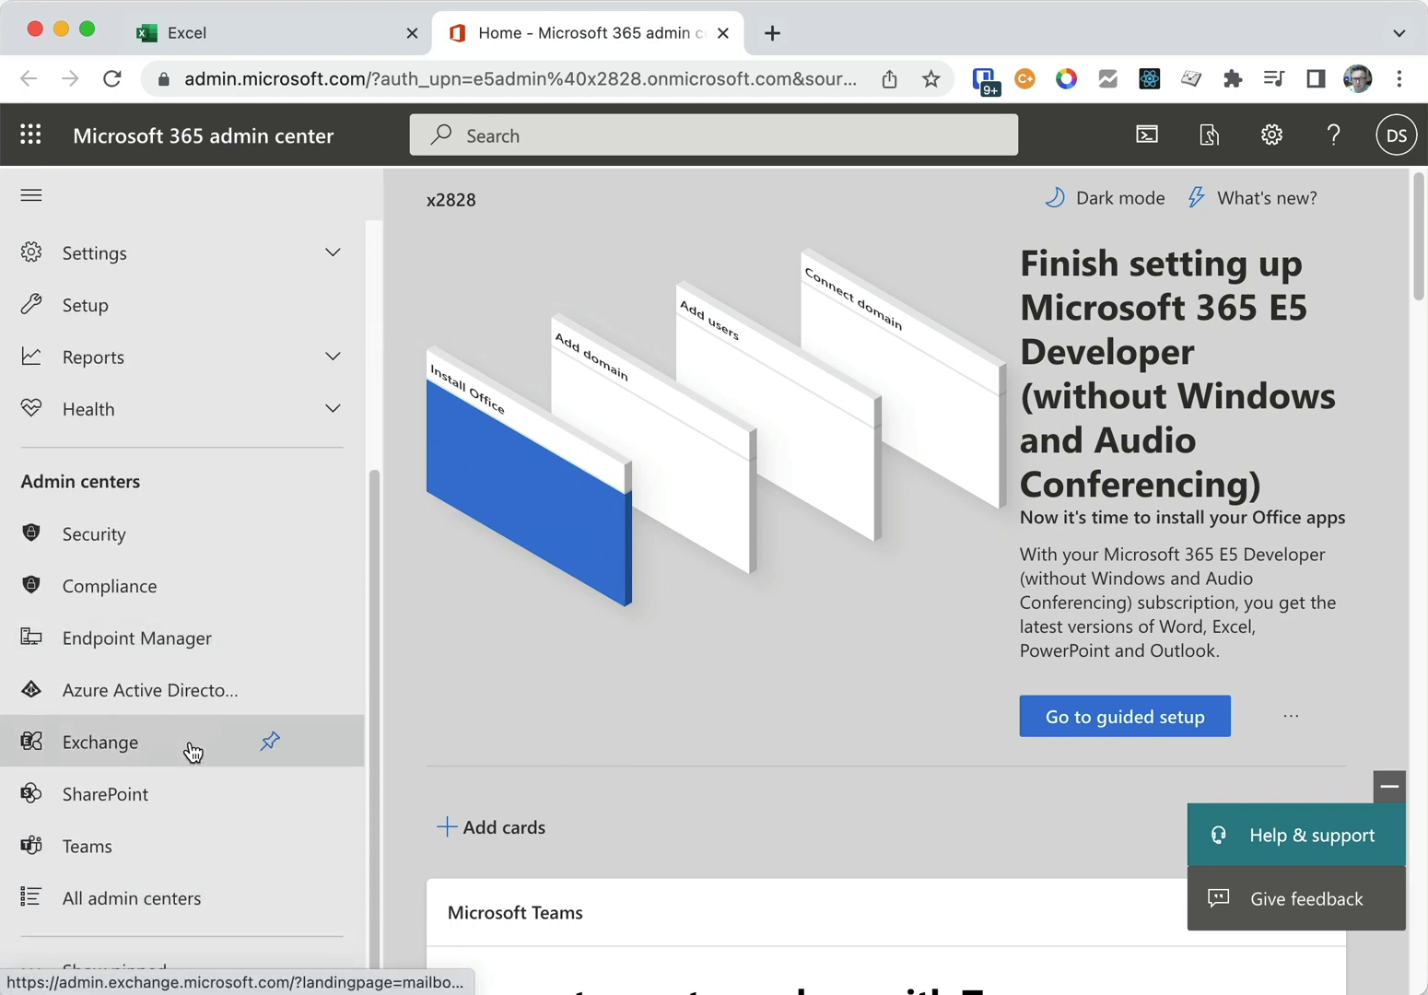
Go to the Sharing page under Policies in the SharePoint admin center.
left_click(107, 794)
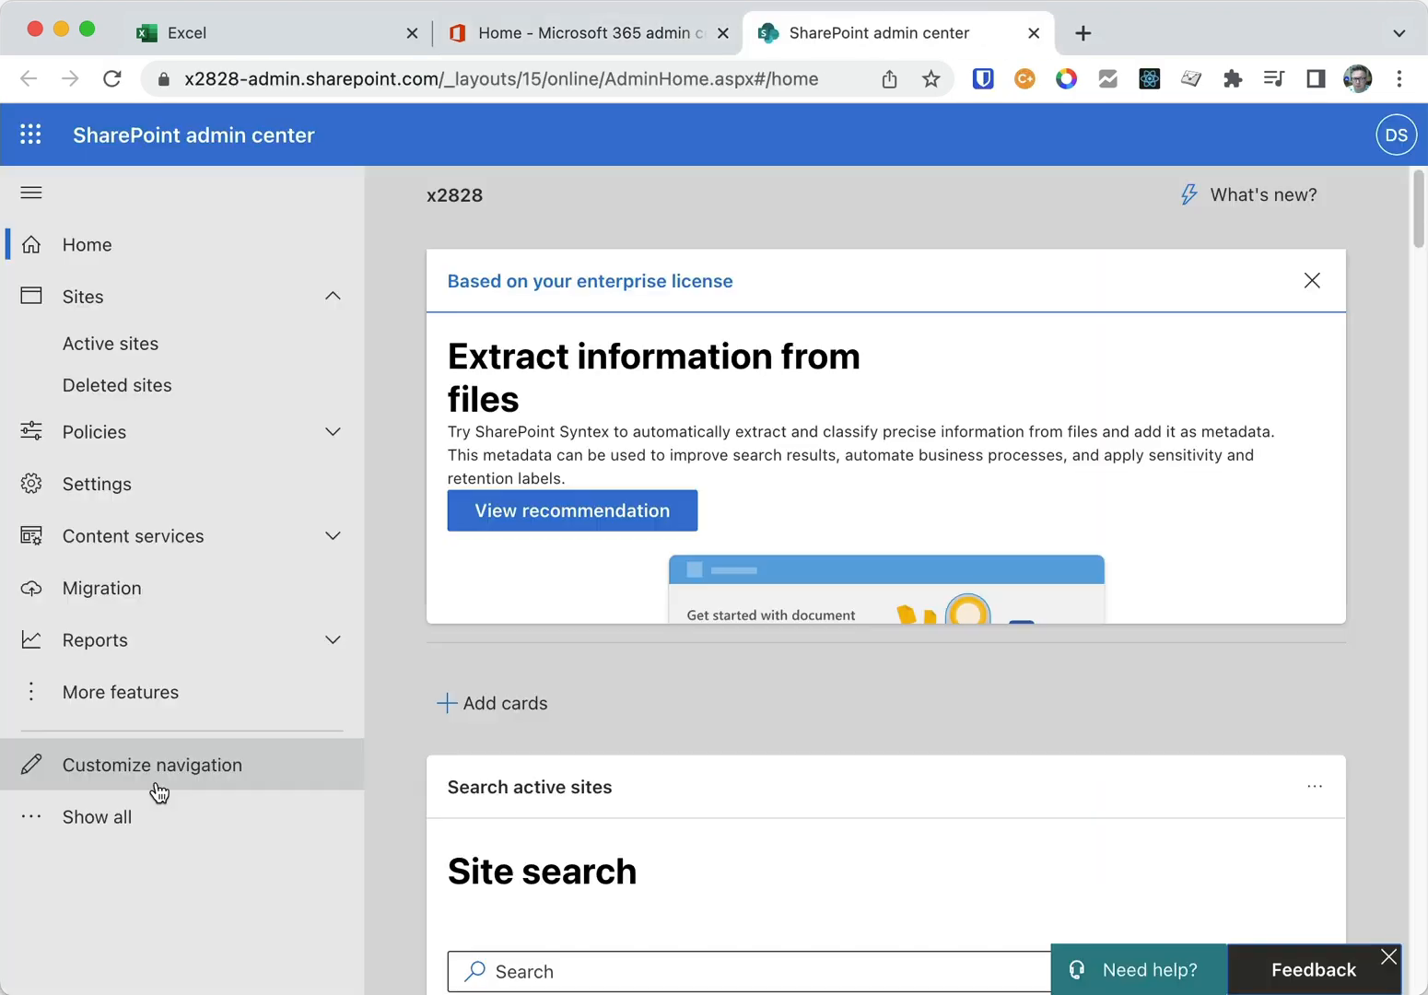
left_click(92, 431)
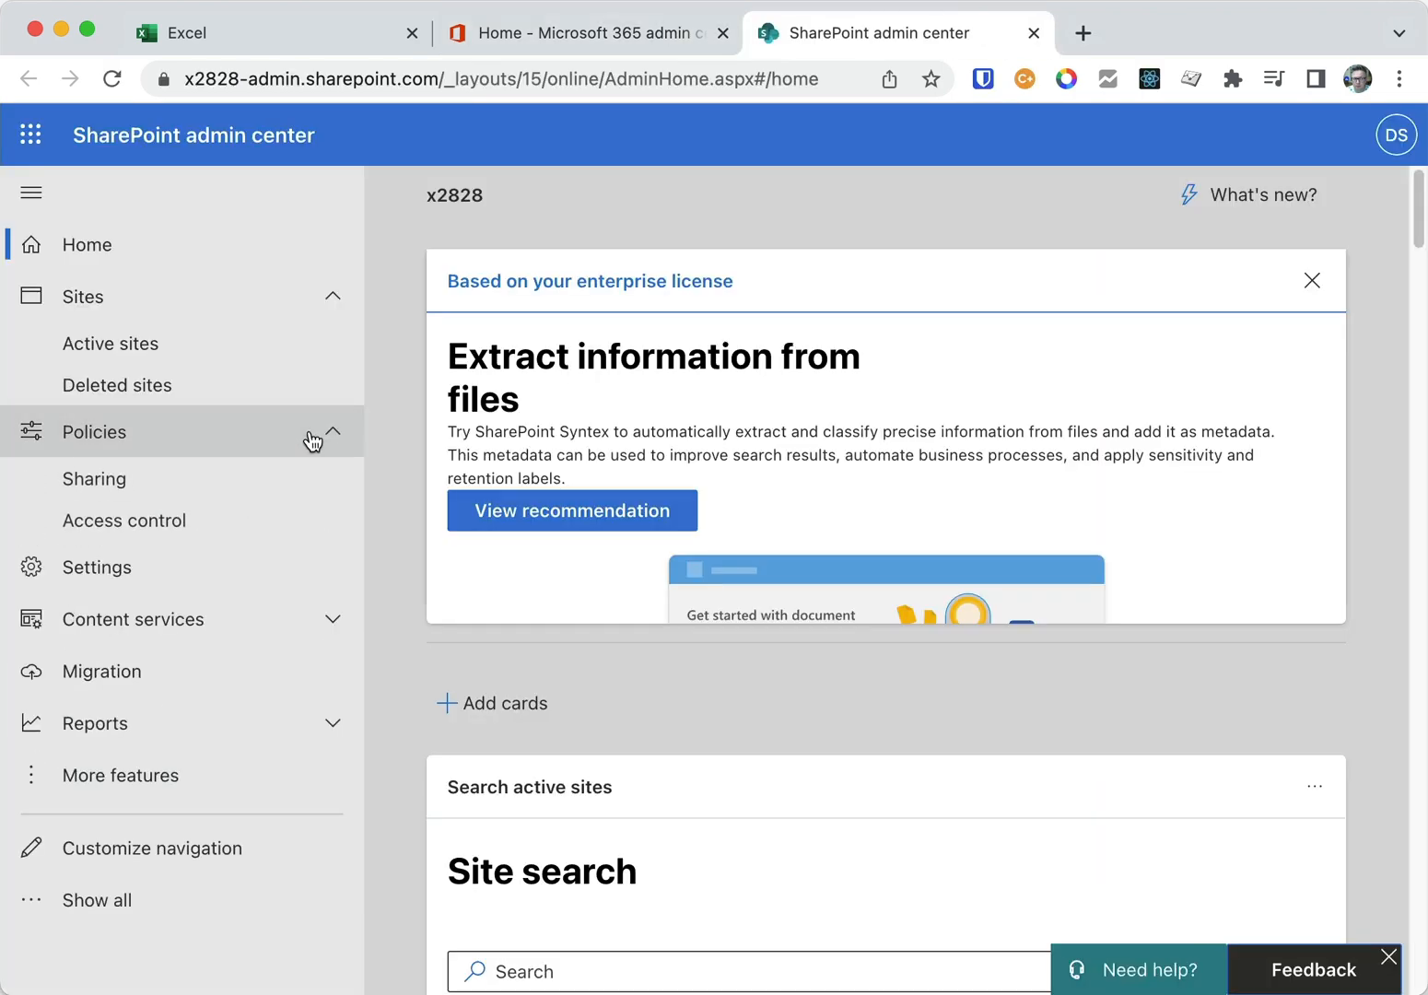
left_click(92, 479)
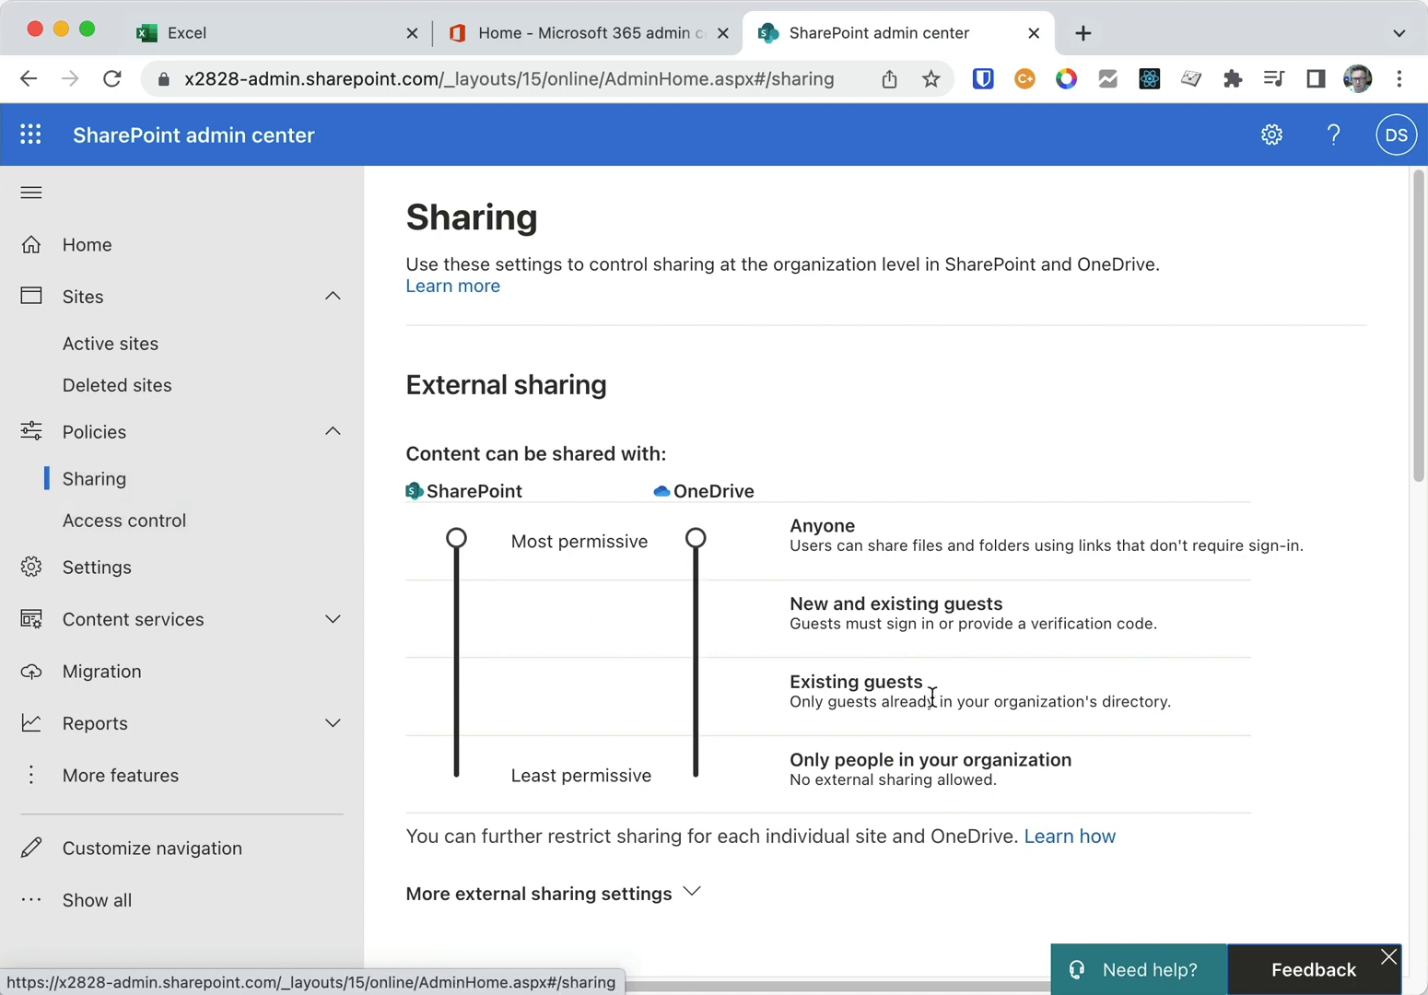
mouse_move(693, 697)
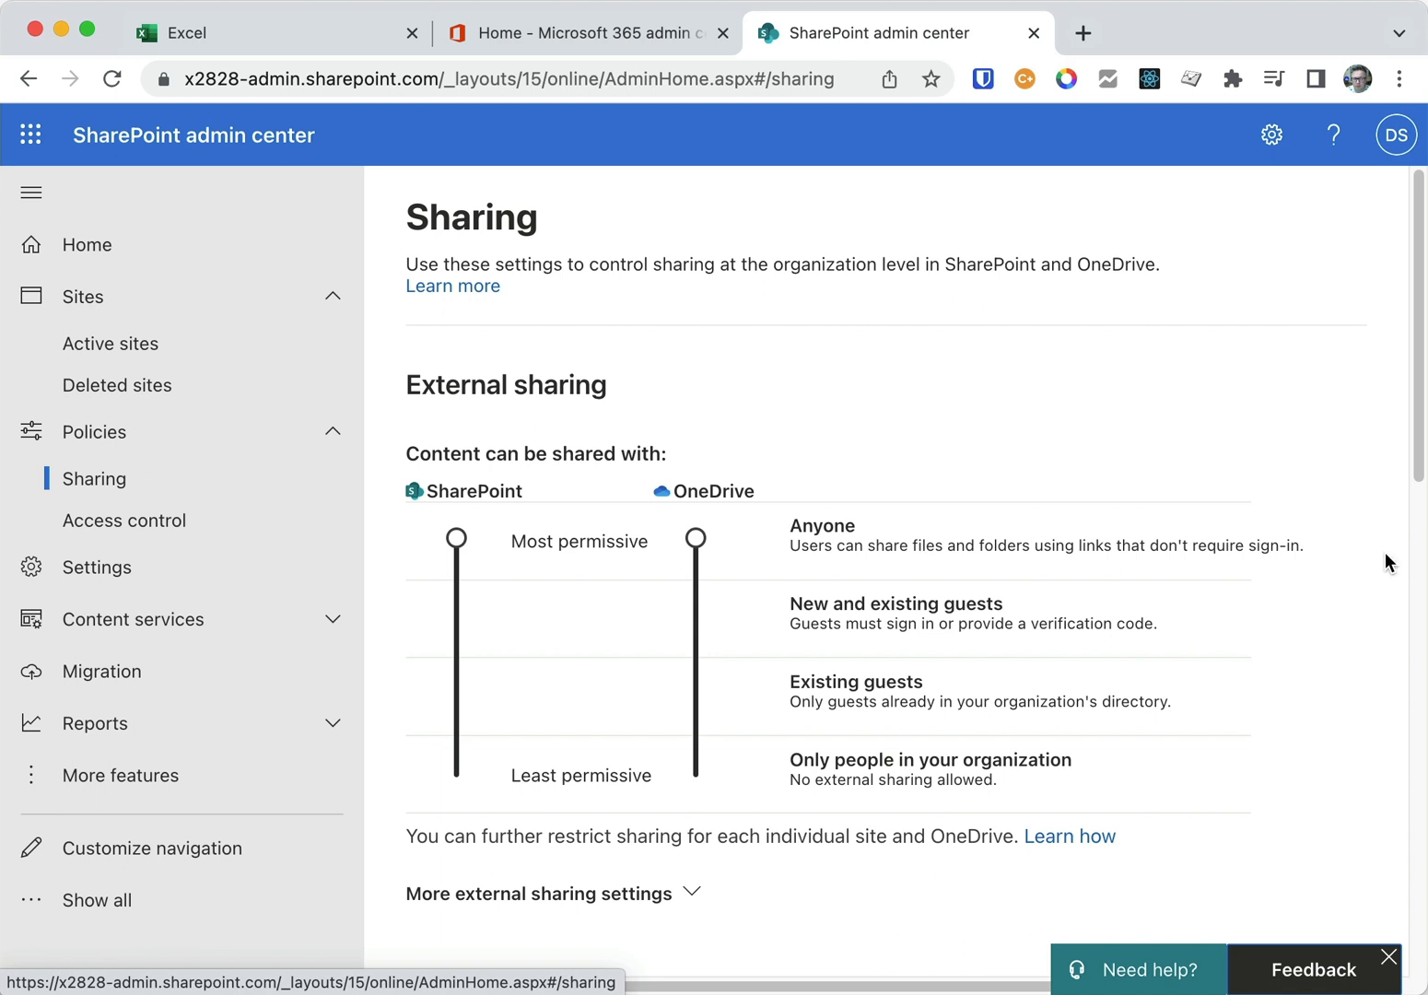
mouse_move(824, 785)
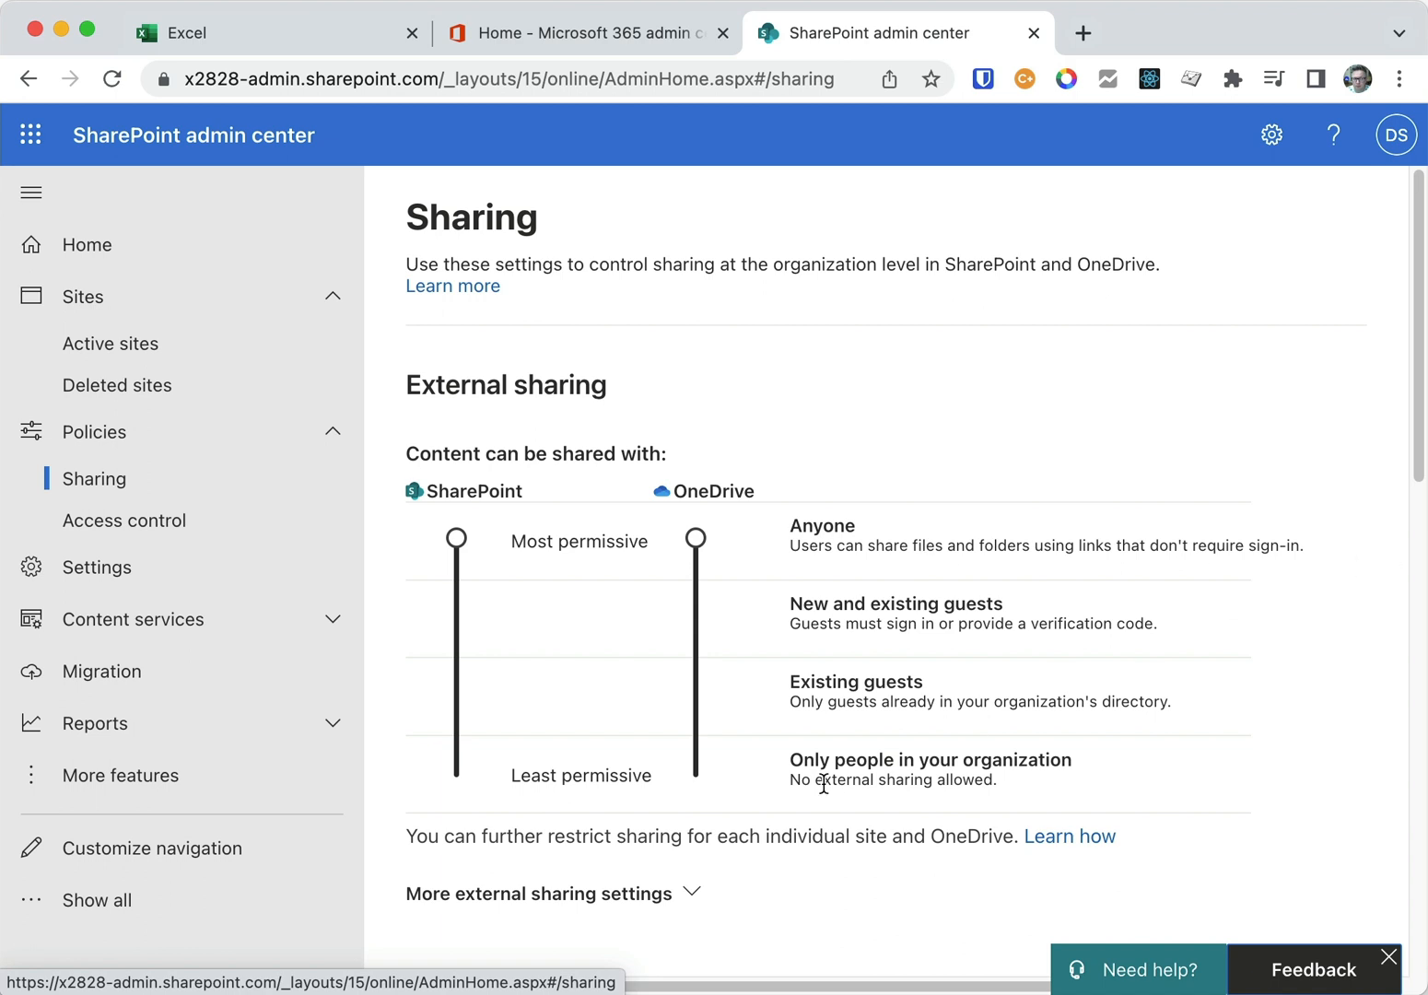
mouse_move(749, 781)
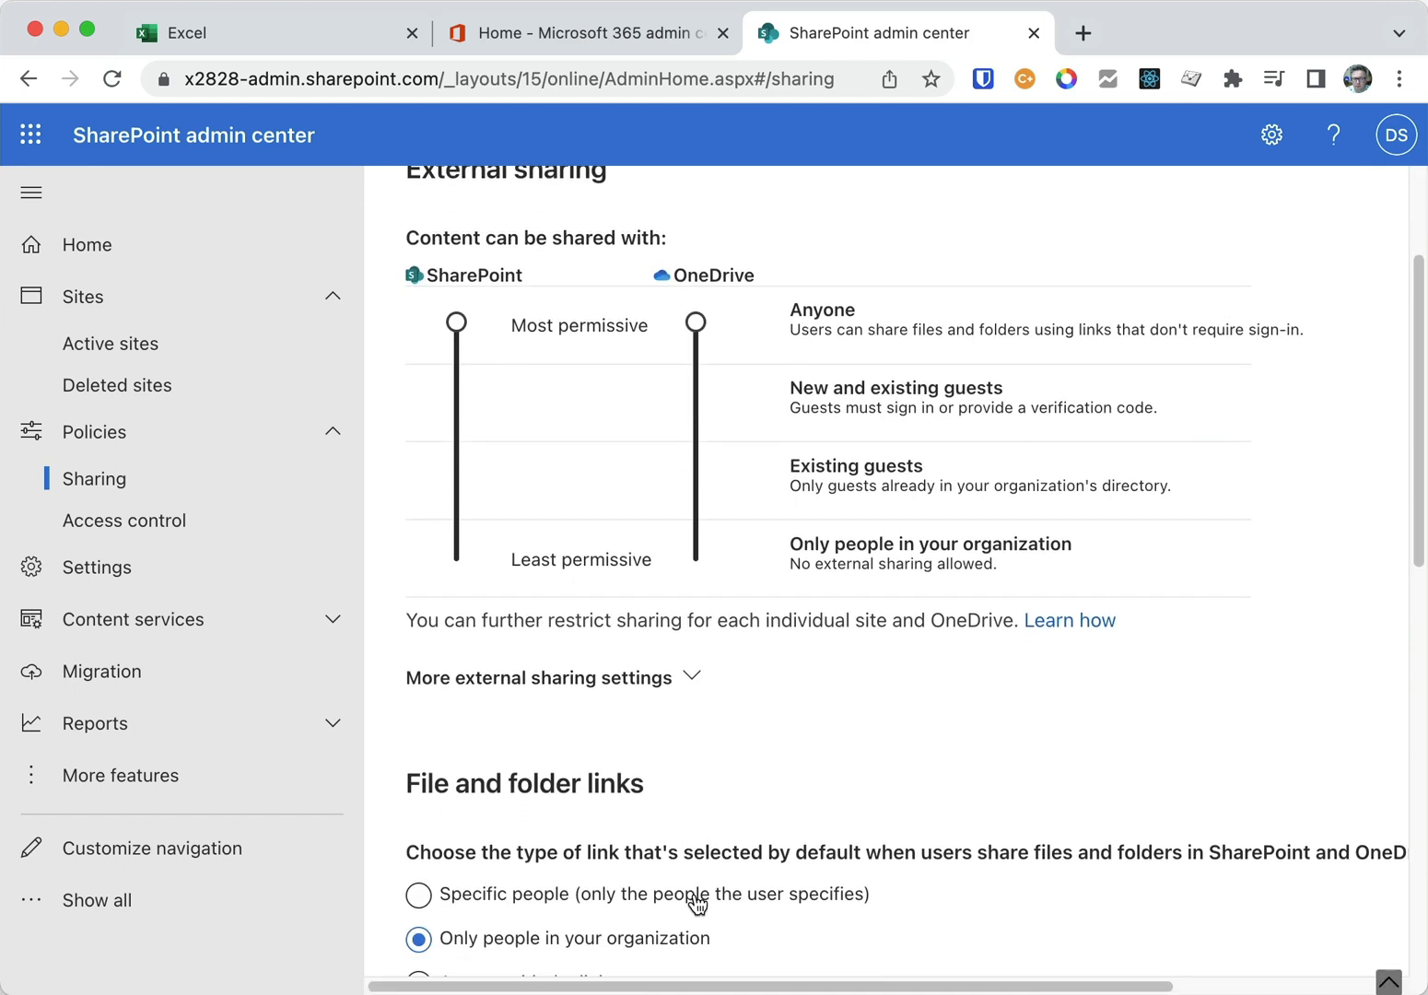
scroll("down", 3)
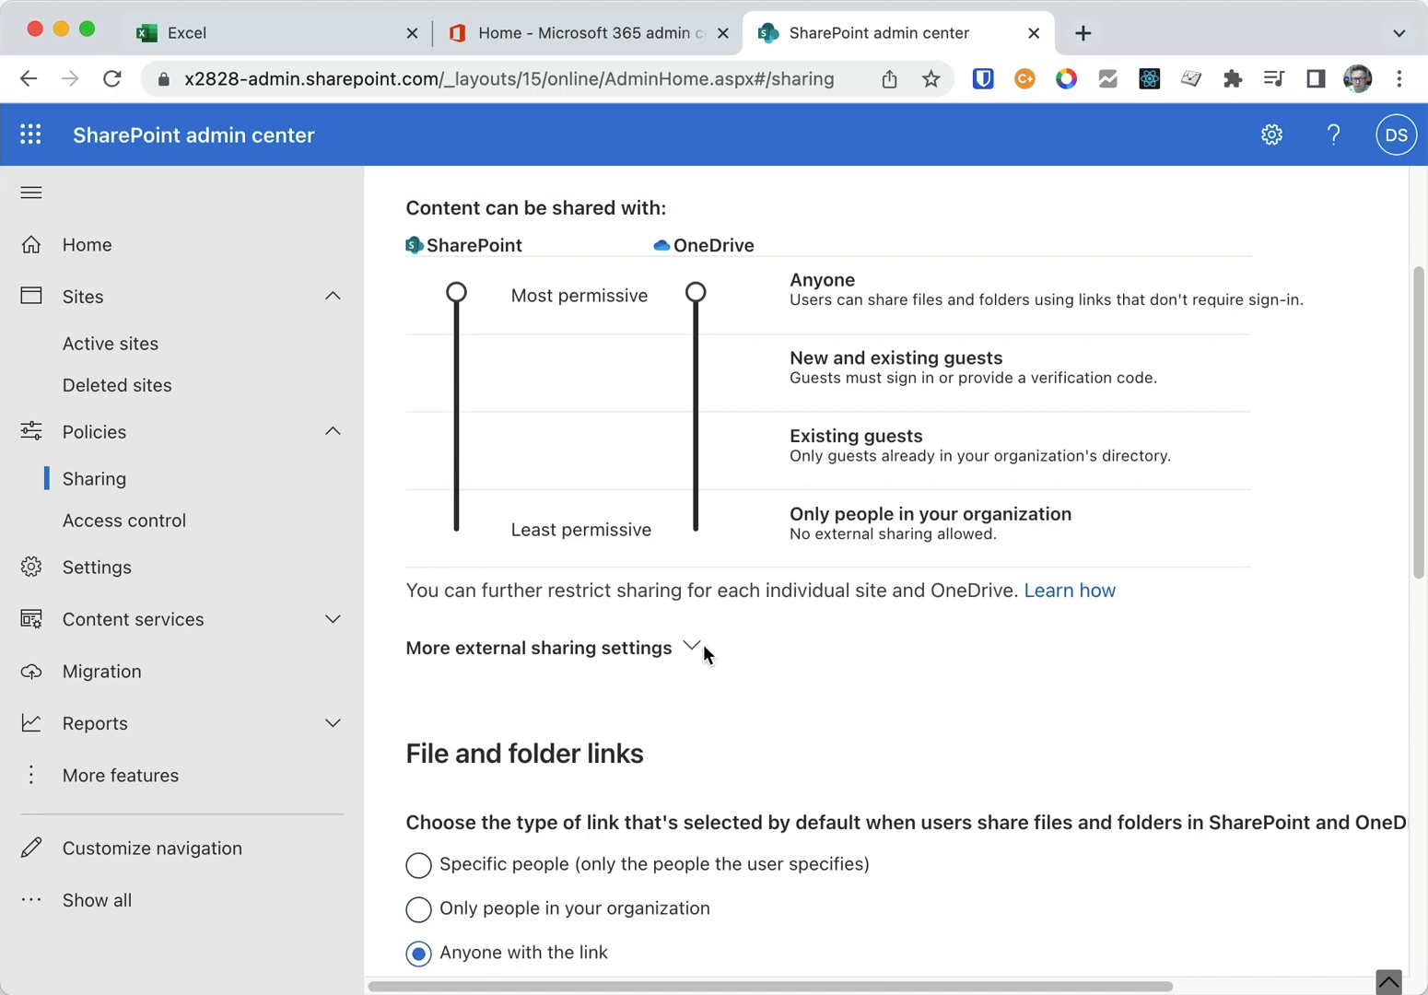
Enable Limit external sharing by domain under More external sharing settings and start adding domains.
left_click(689, 647)
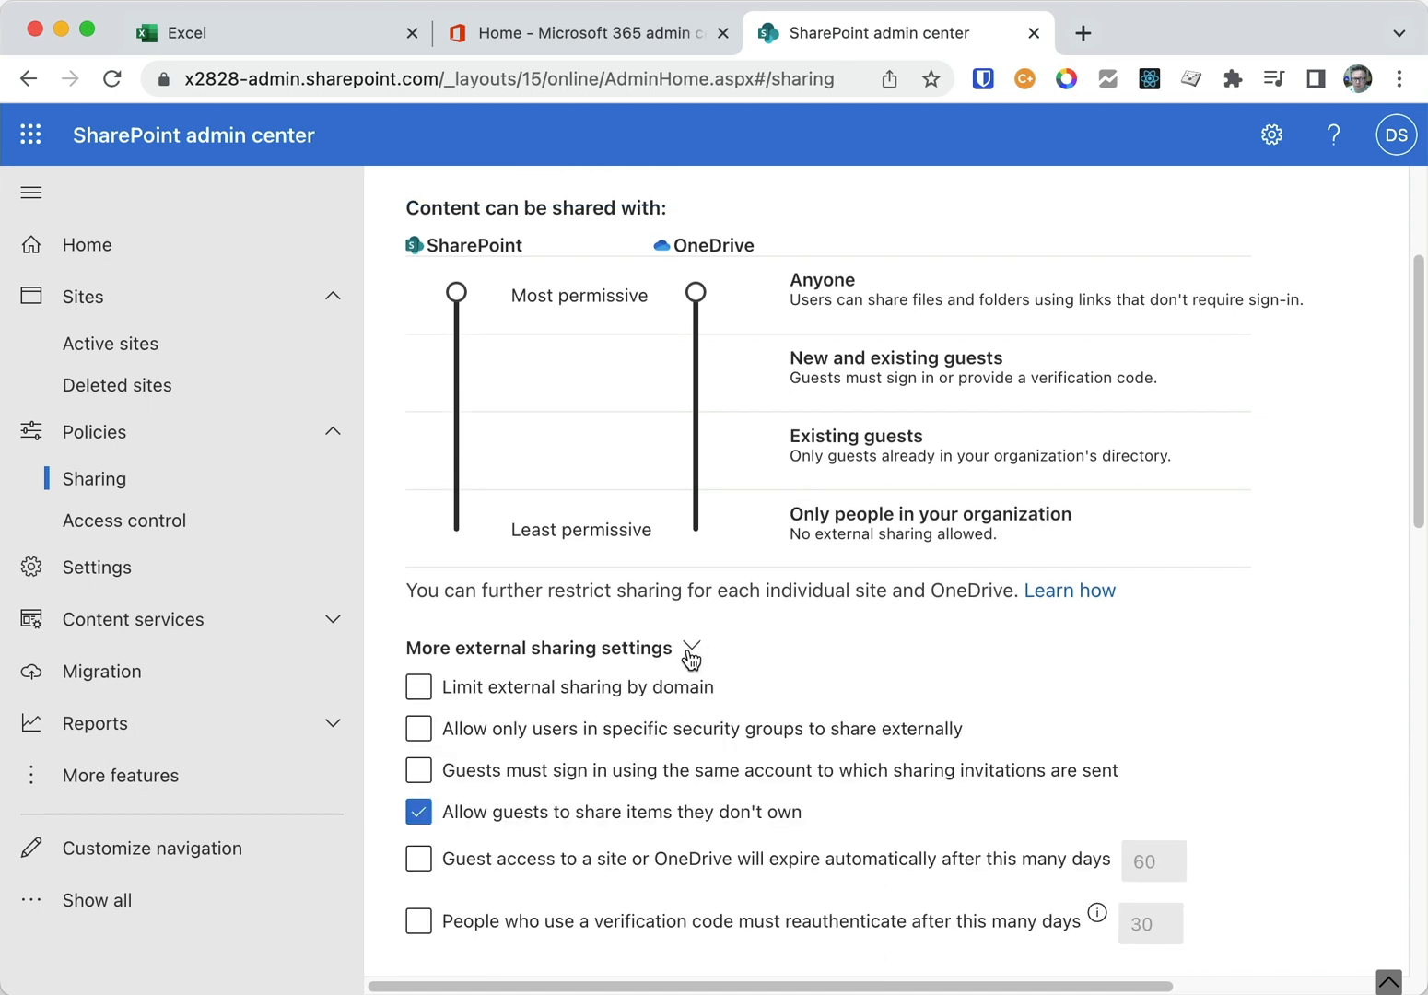
left_click(419, 685)
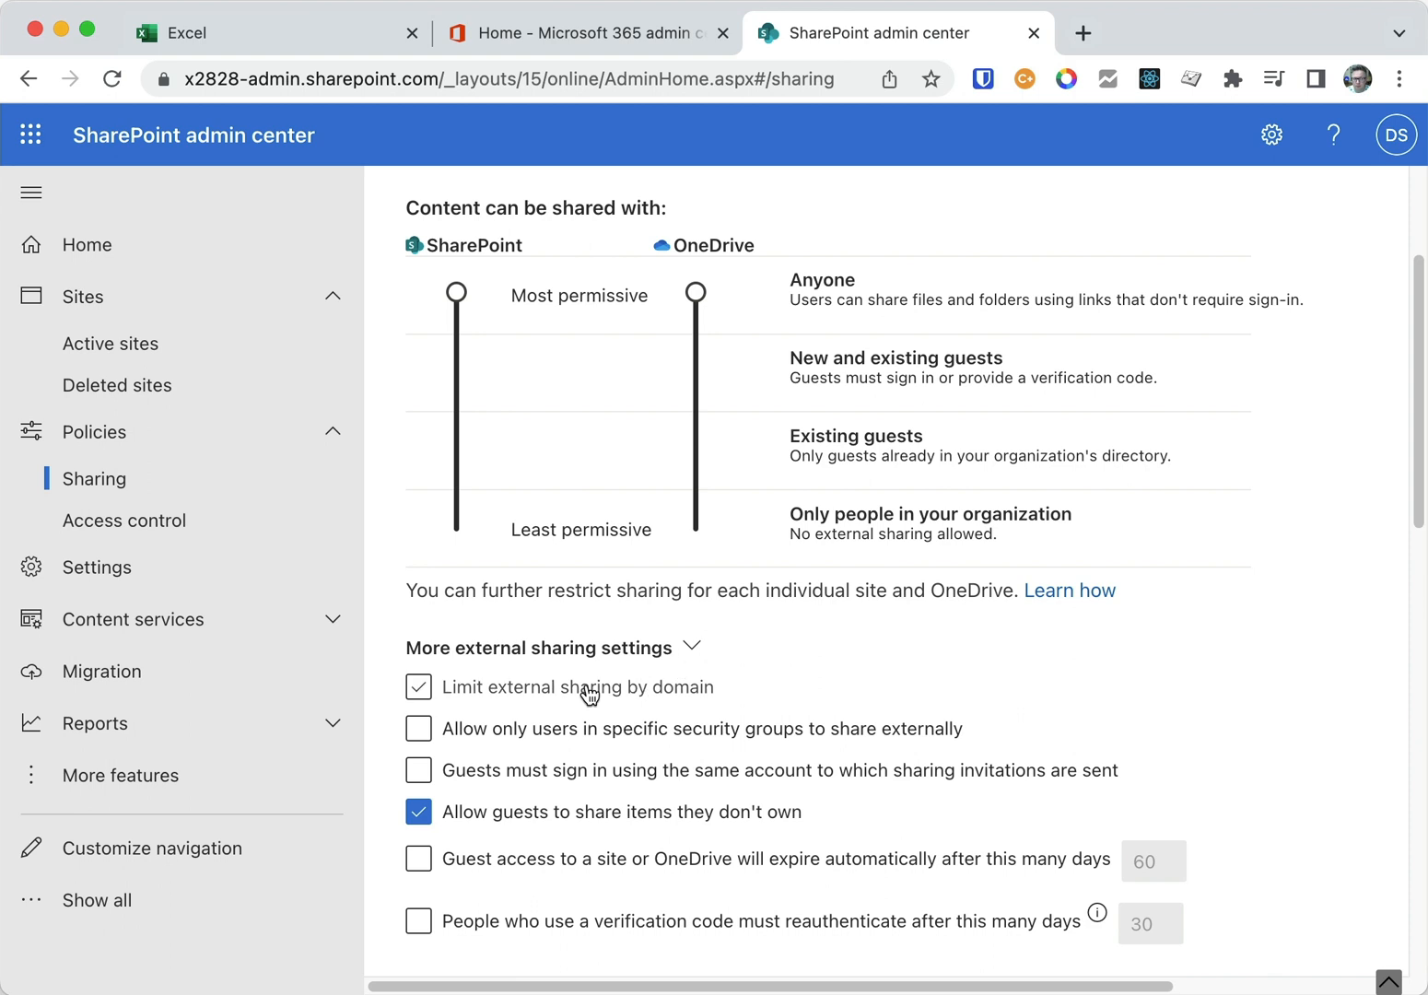
left_click(418, 686)
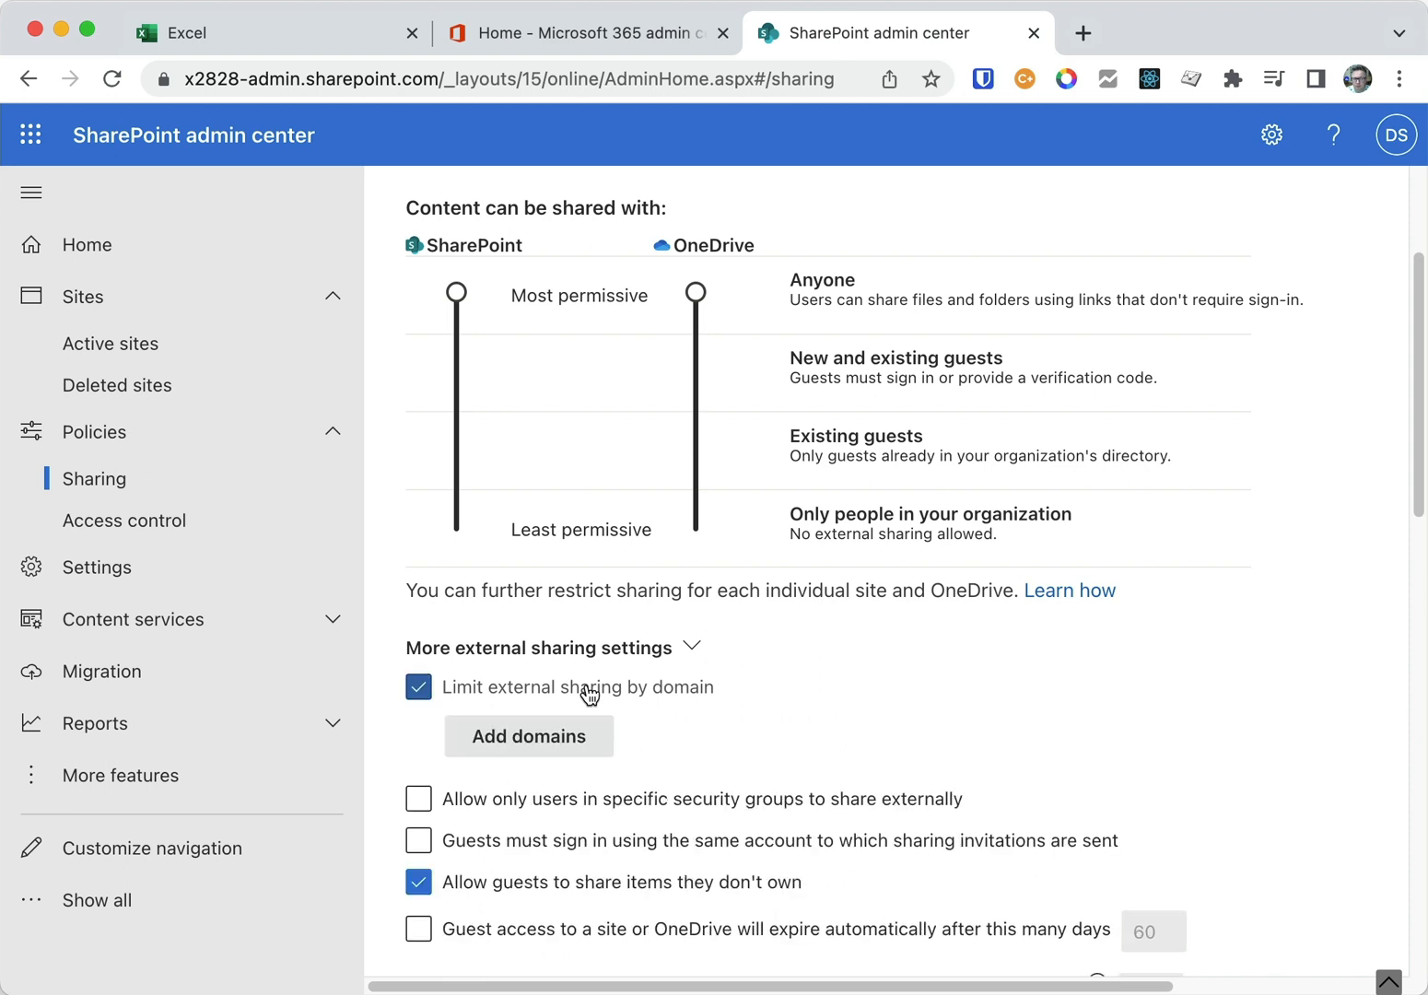
left_click(527, 735)
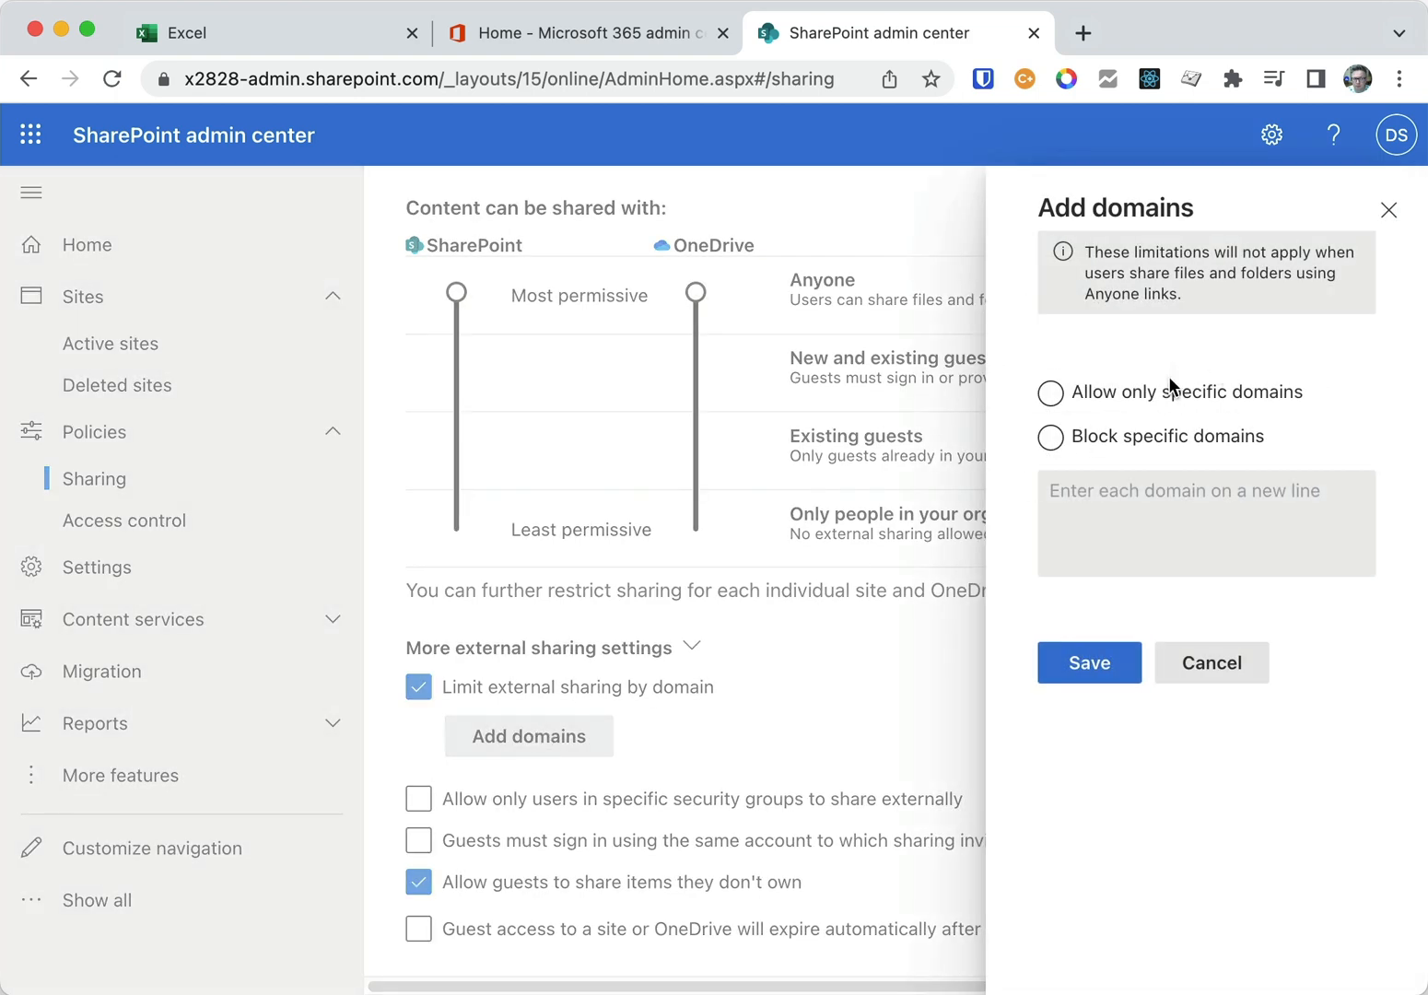
Allow only specific domains, add monday.dsapps.info, and save it.
left_click(1051, 393)
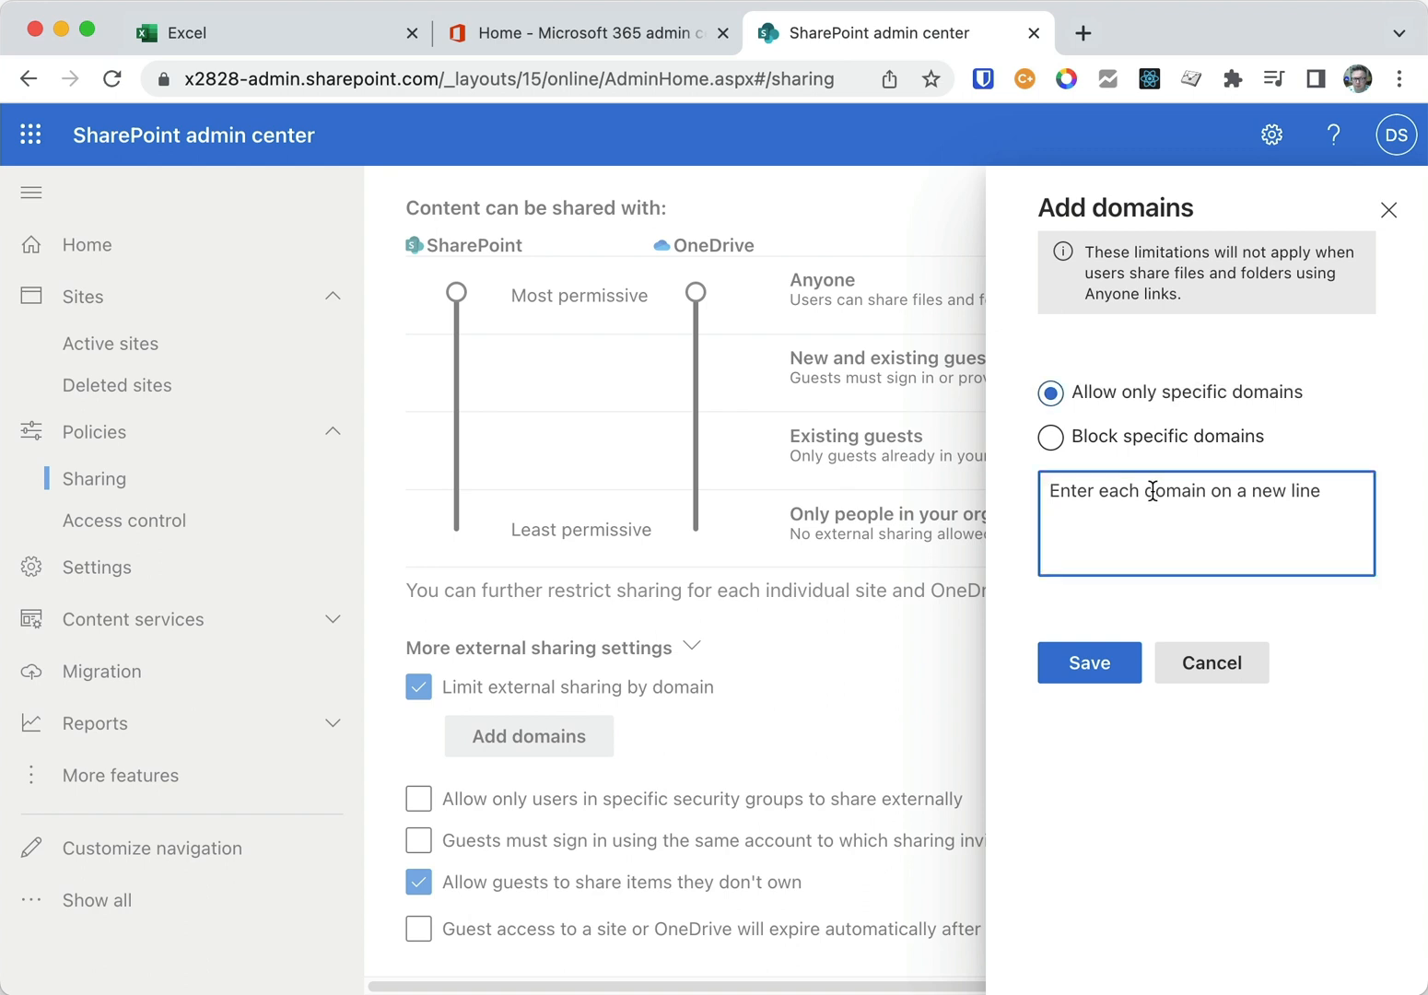
type("monday")
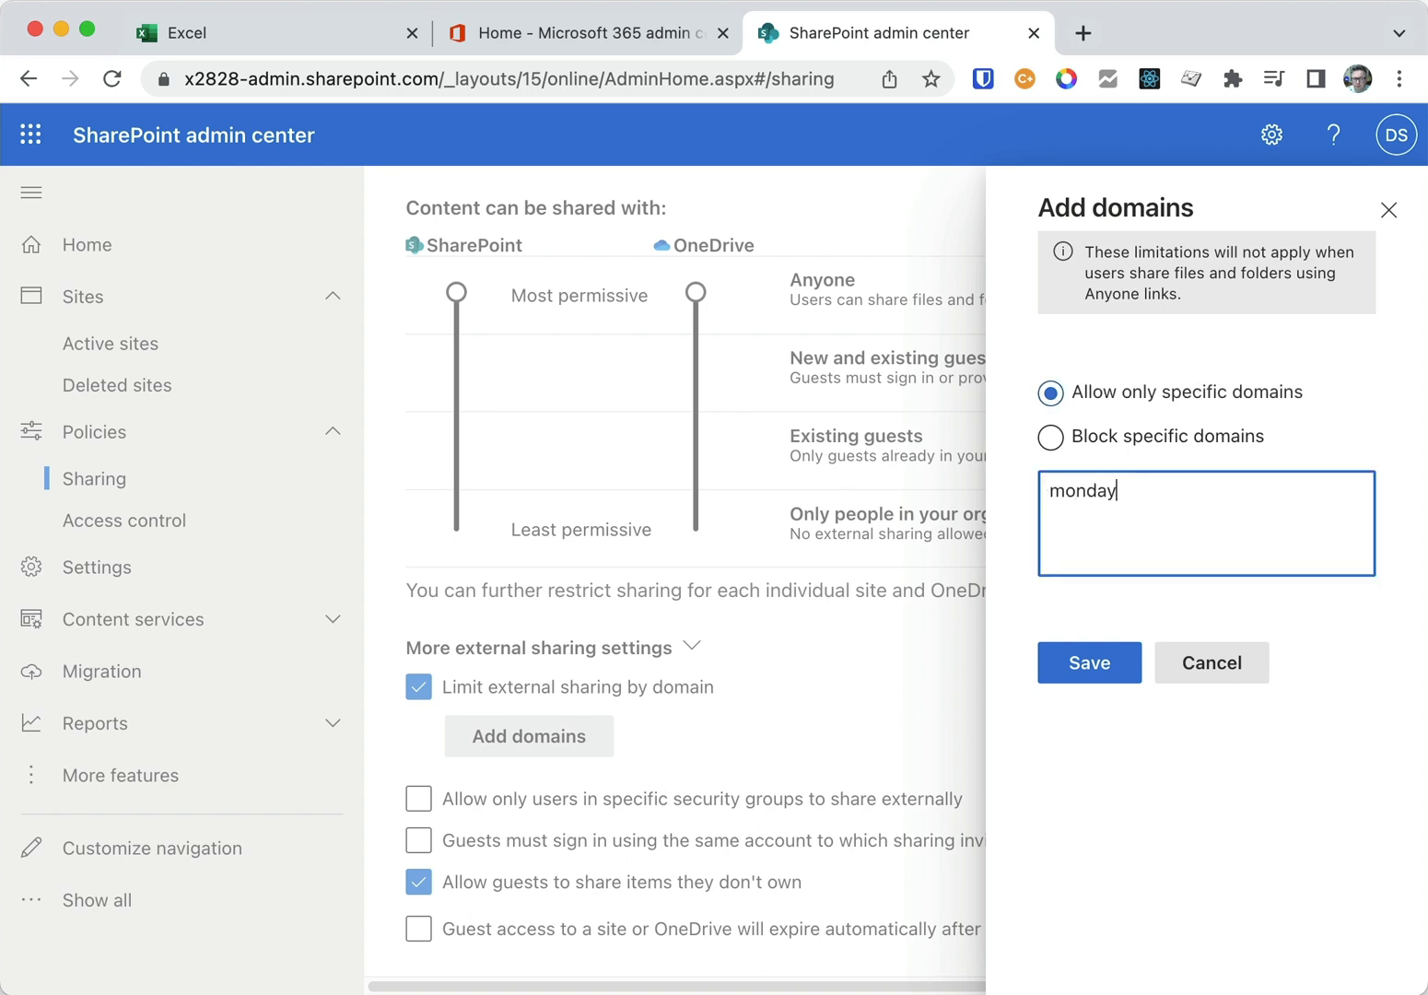
type(".dsapps")
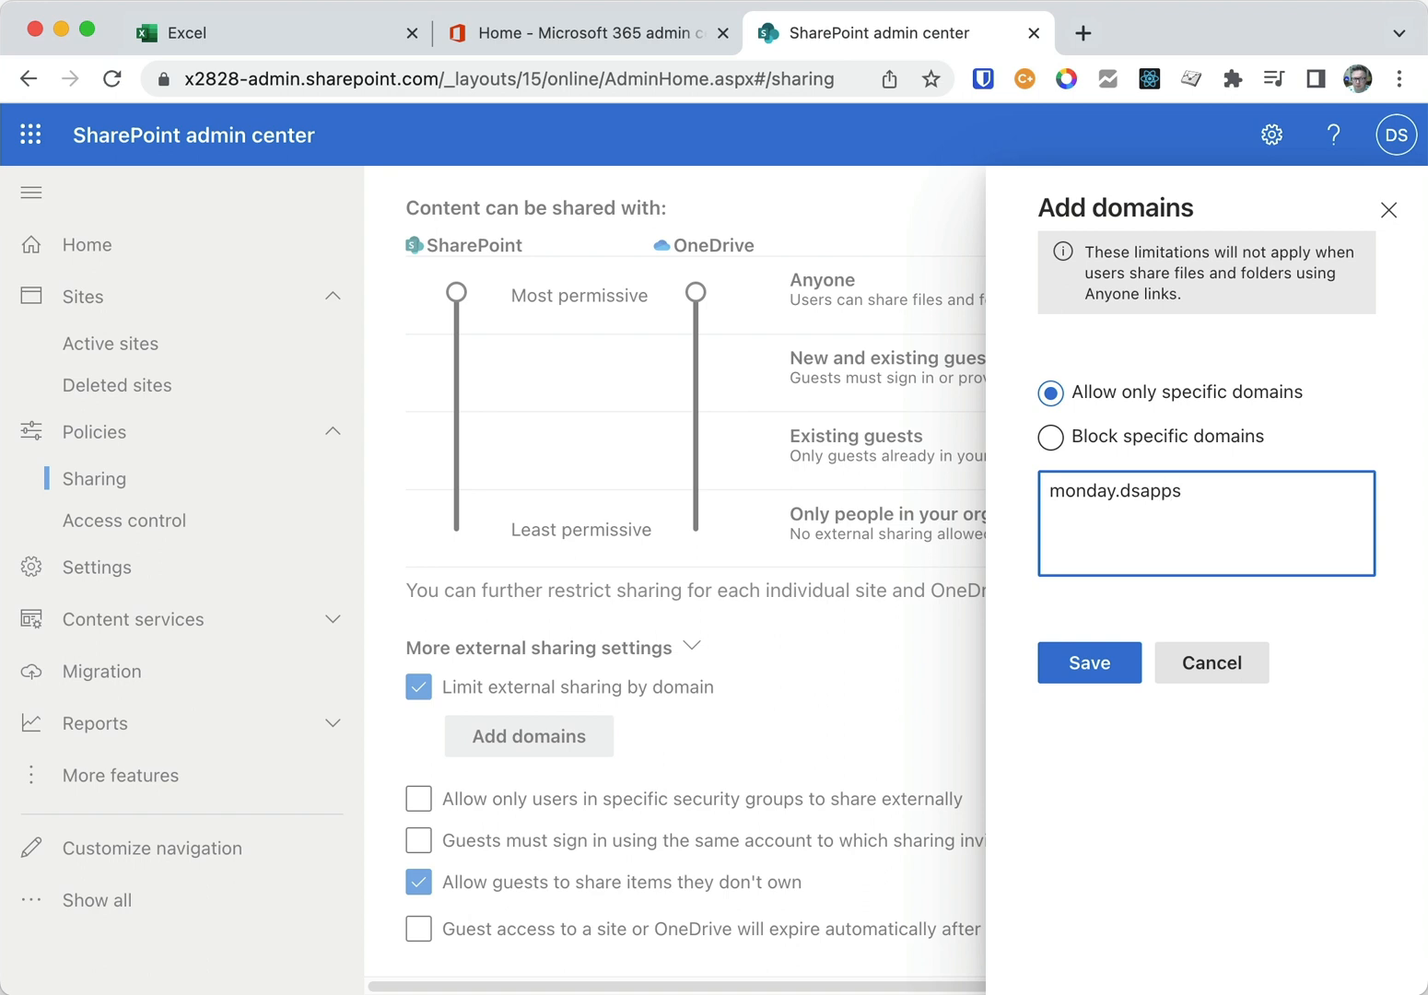
type(".info")
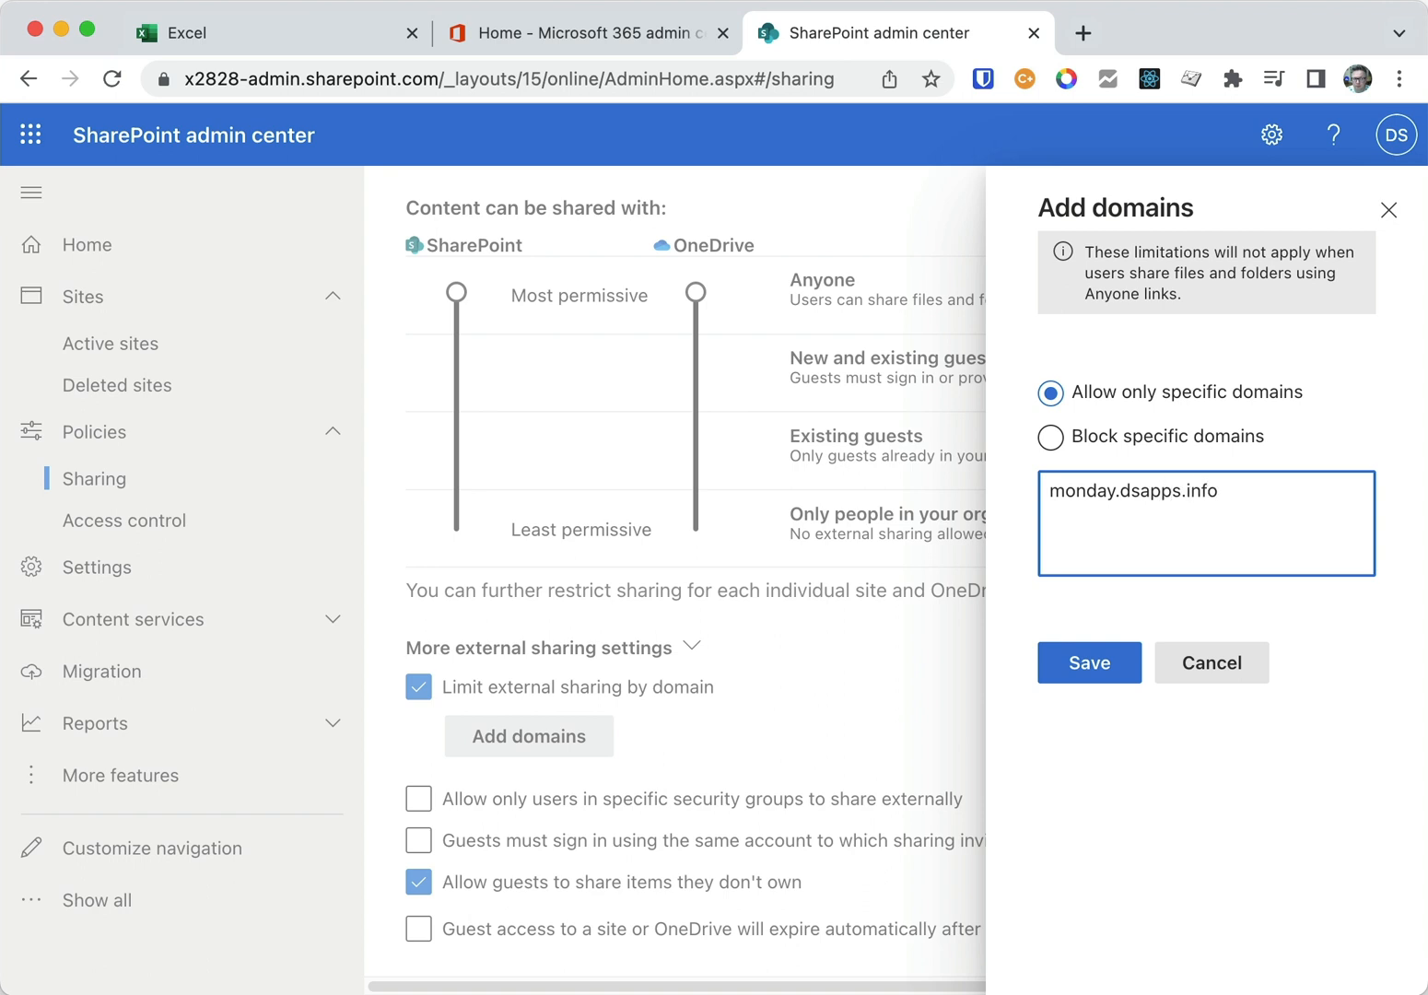
left_click(1087, 663)
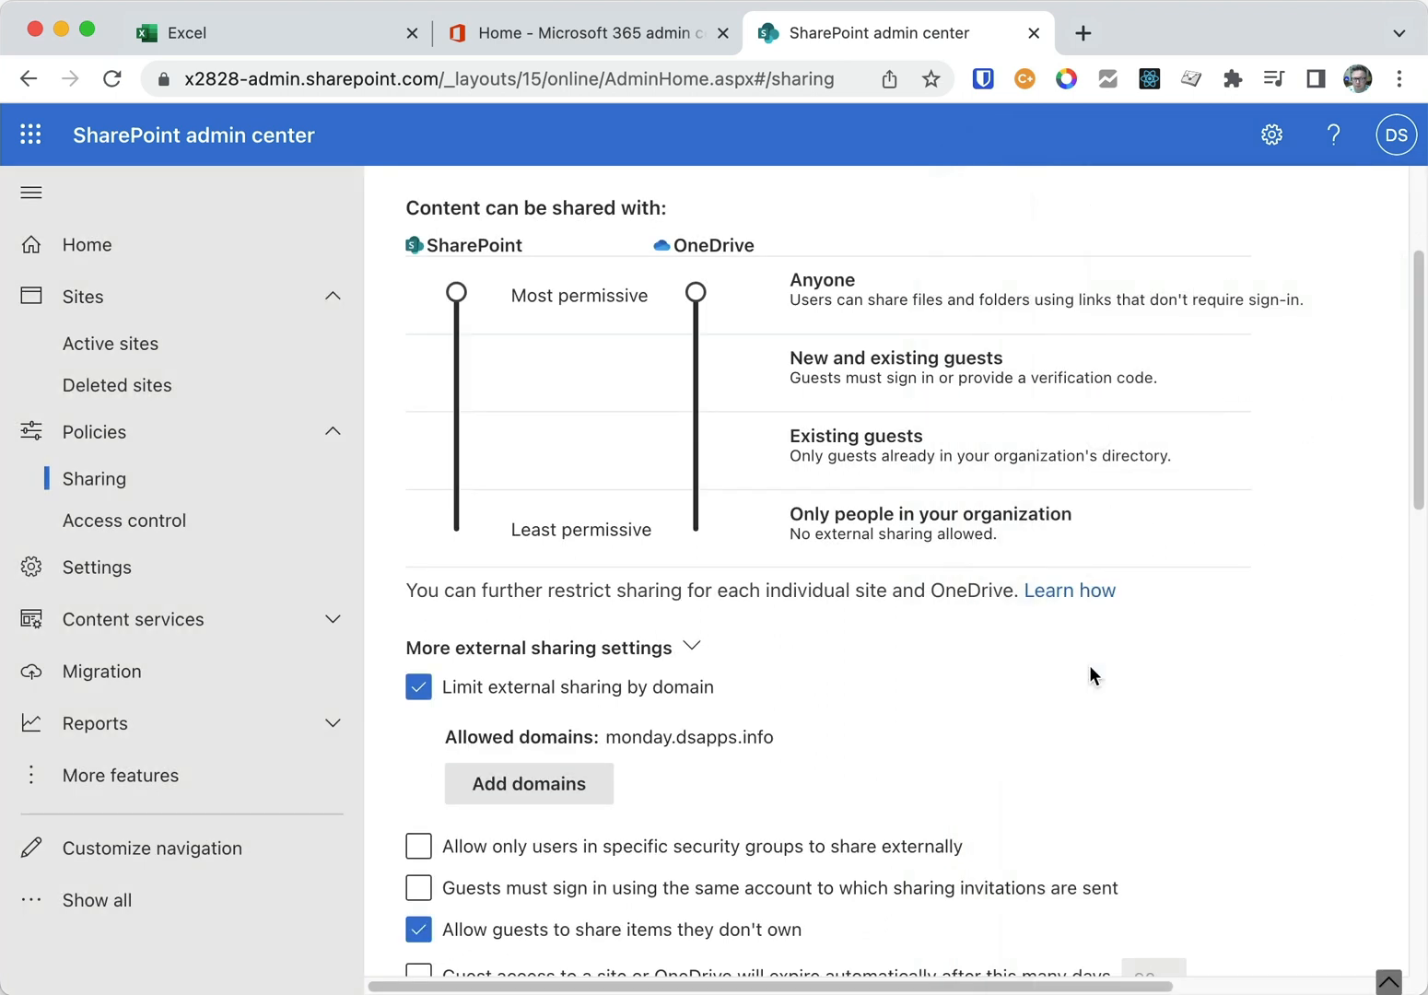
mouse_move(1041, 612)
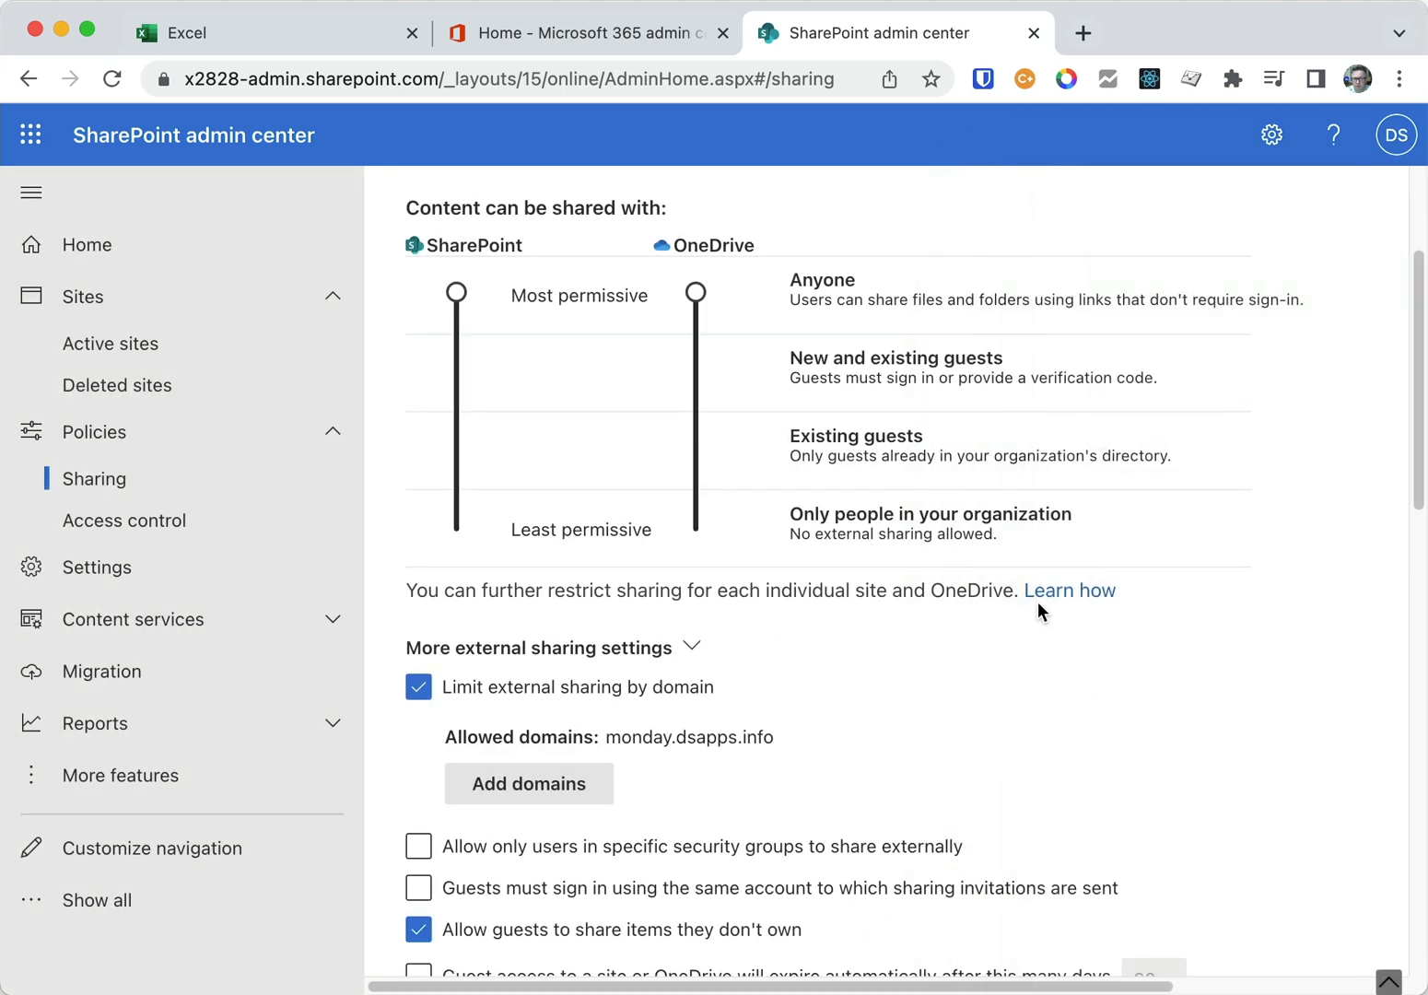
Return to Excel, bring up Book 3.xlsx and its Send link share dialog.
left_click(267, 33)
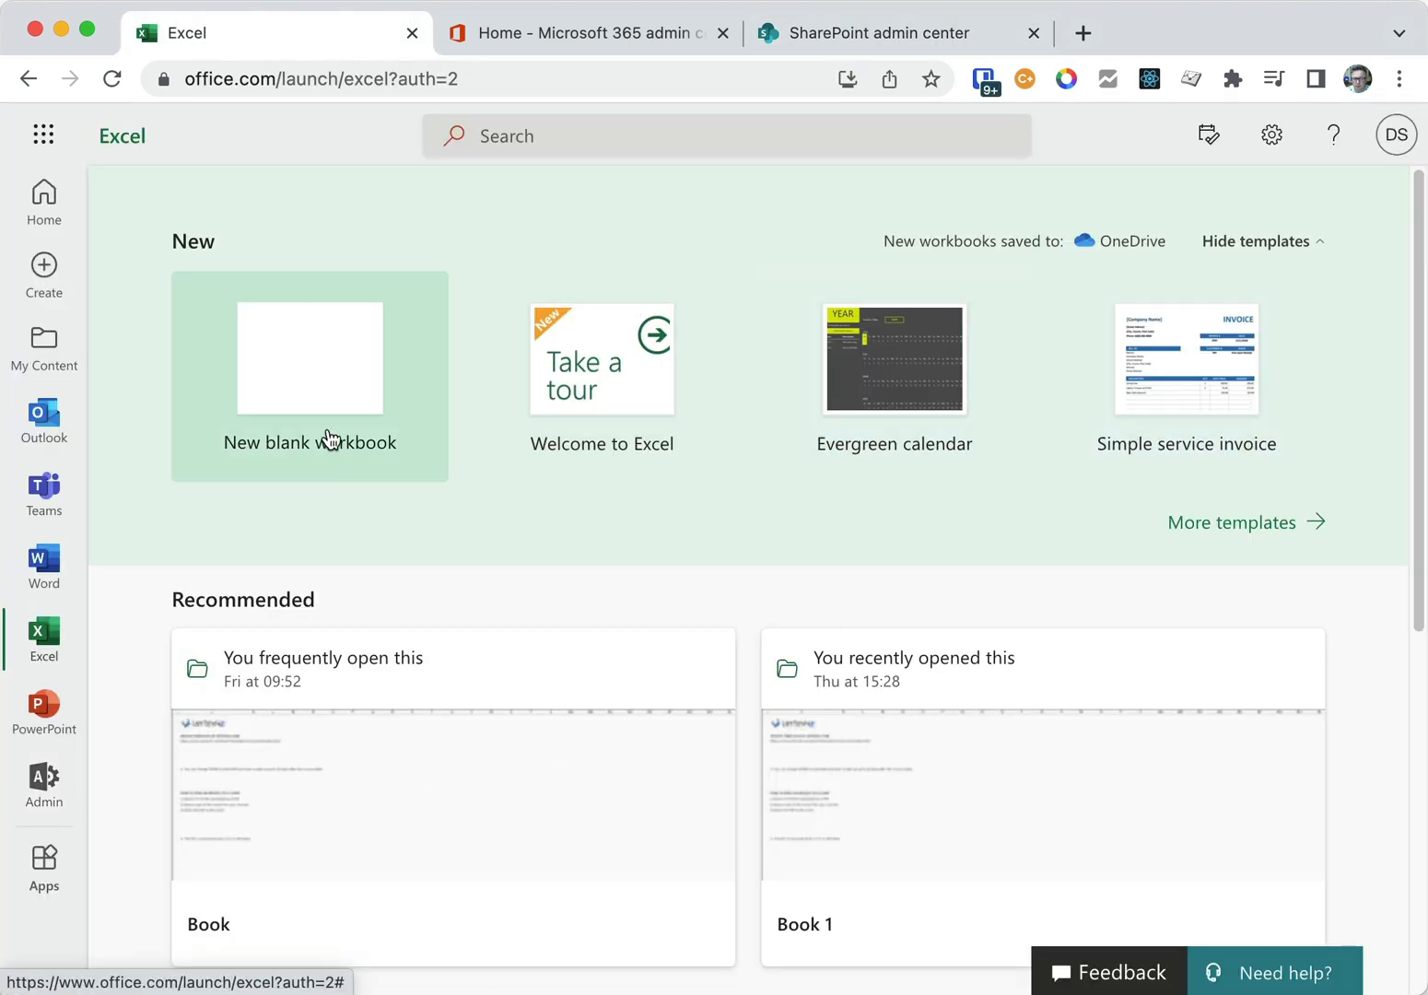
mouse_move(1069, 372)
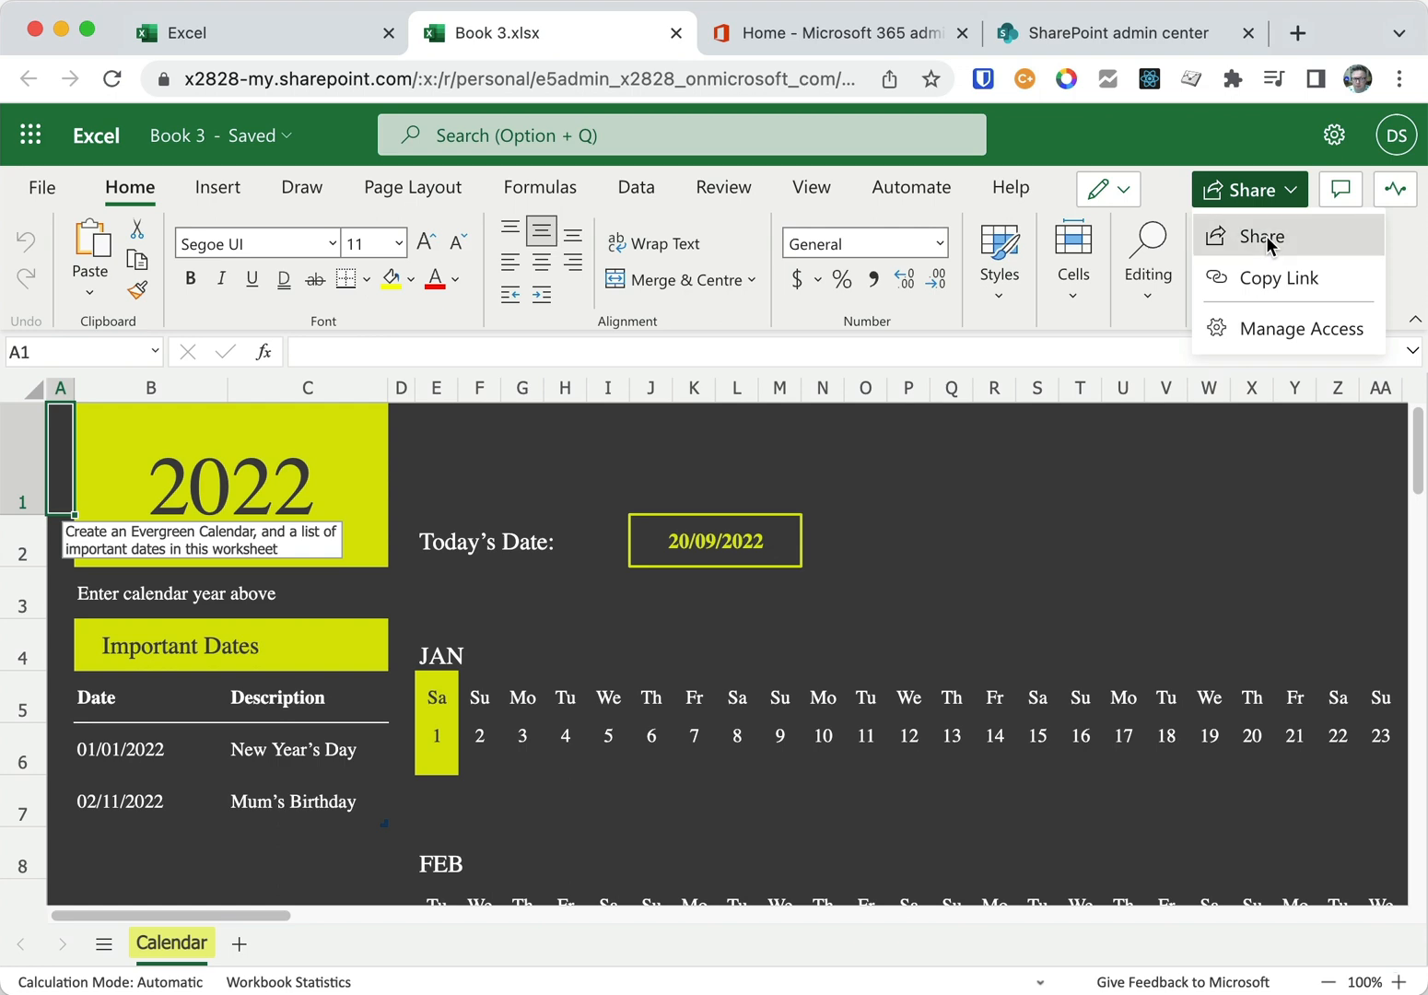
left_click(1260, 236)
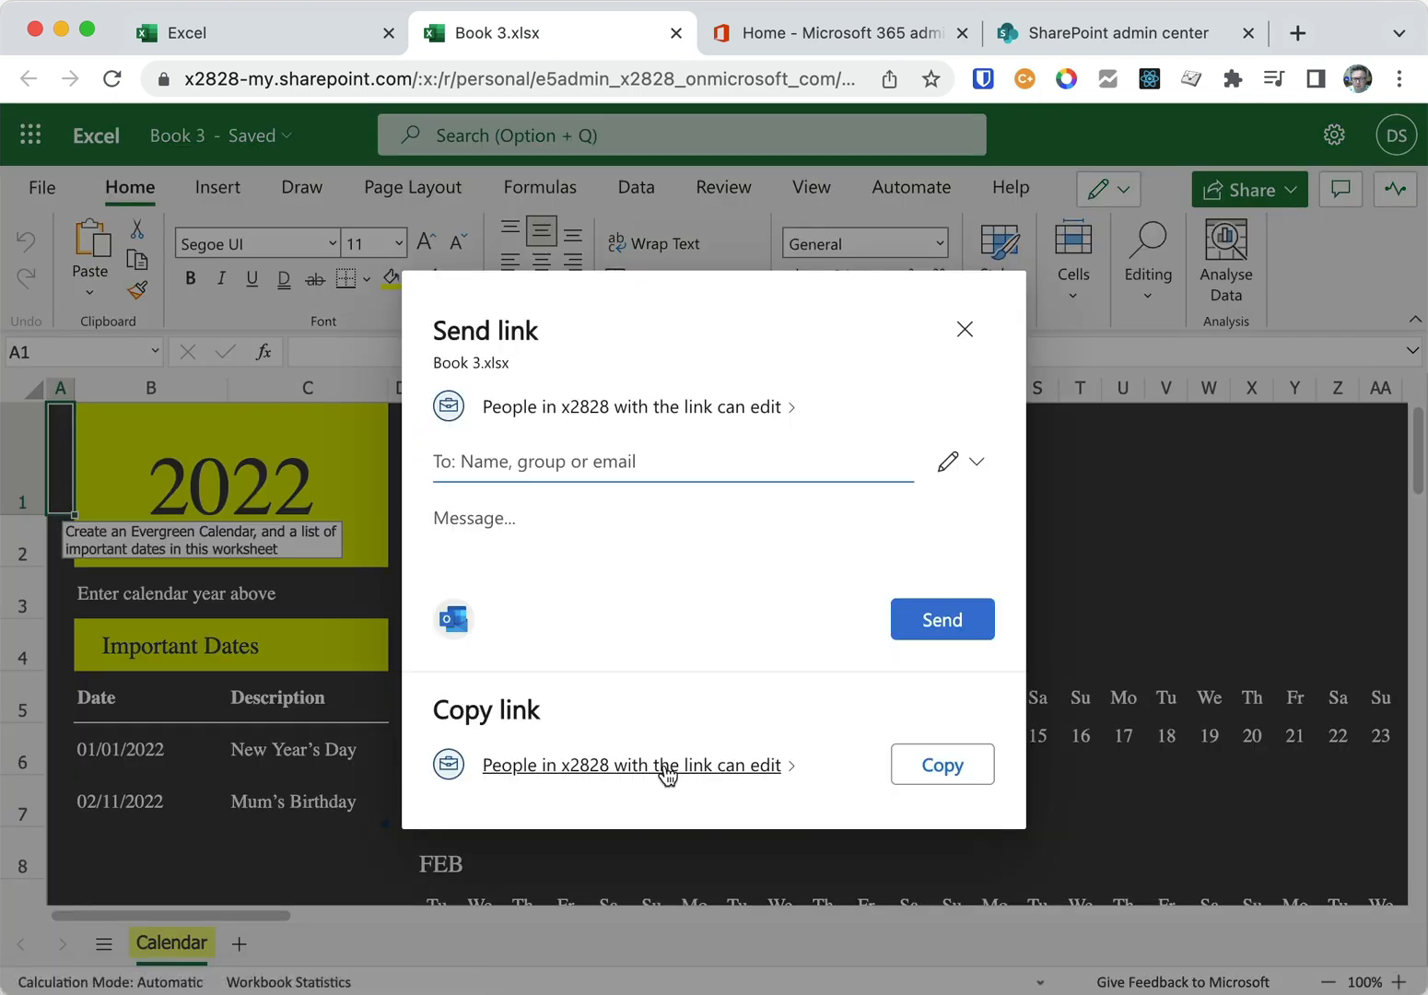
Set the link to Anyone with the link, Can view, and apply to copy it.
left_click(630, 765)
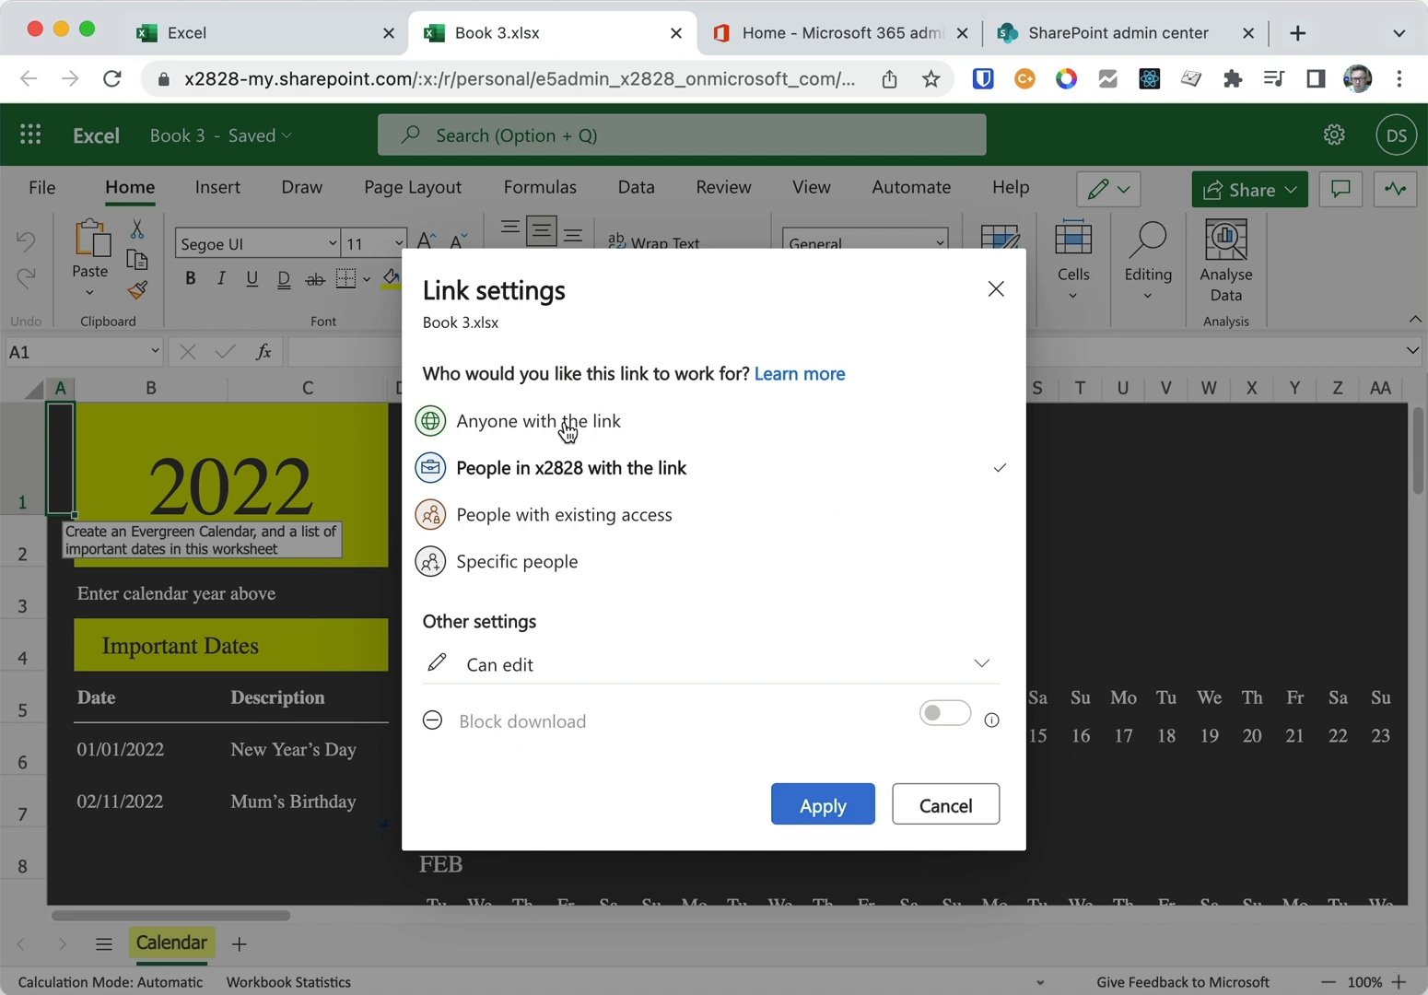
mouse_move(626, 528)
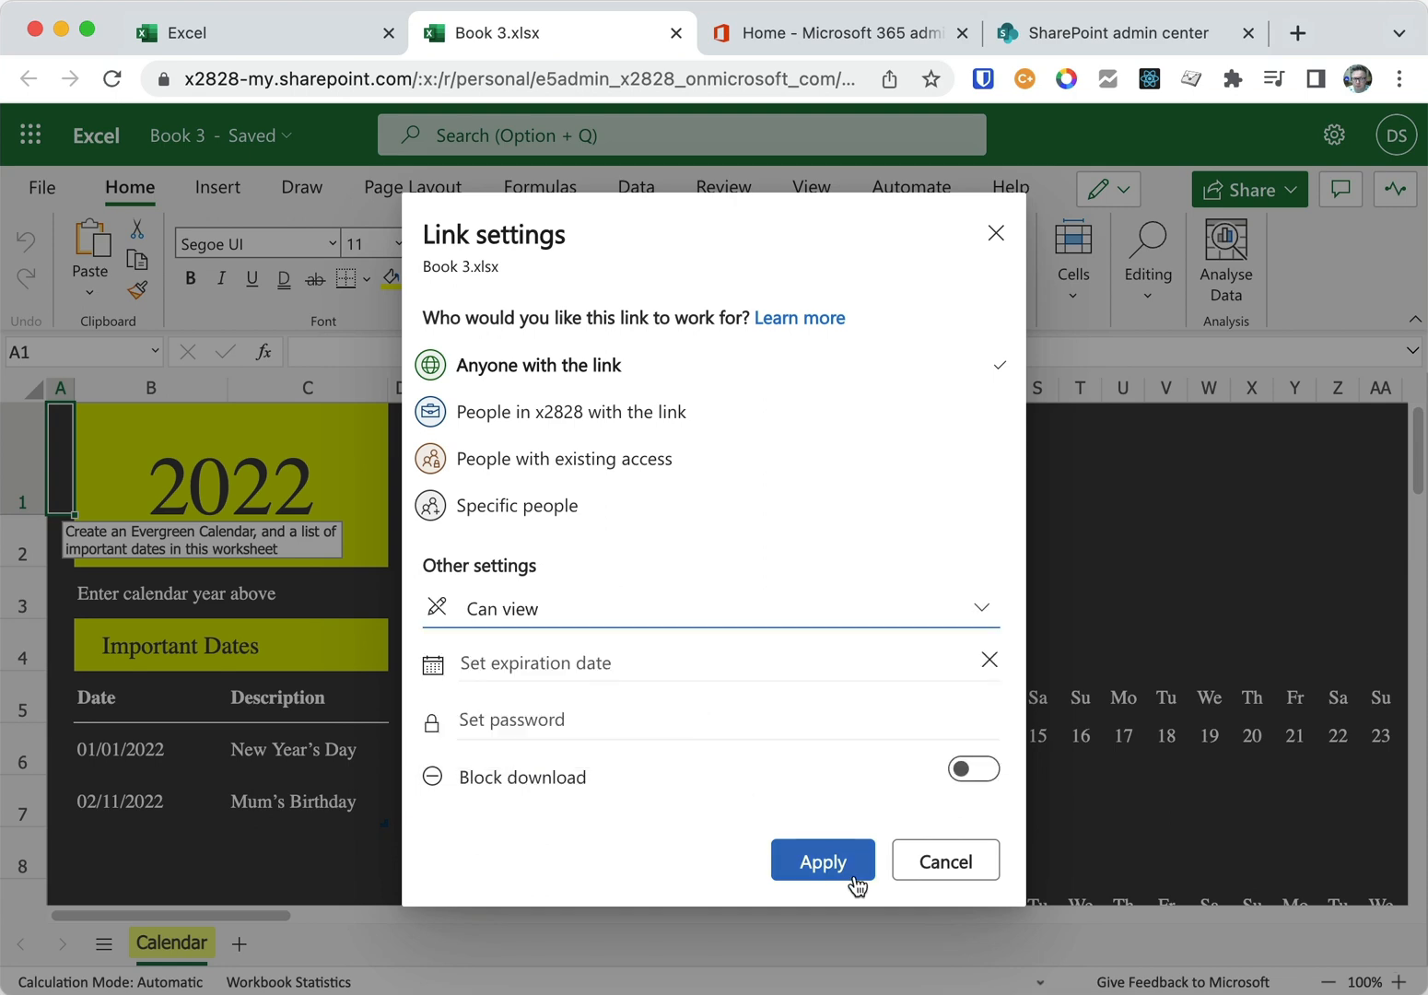
left_click(822, 861)
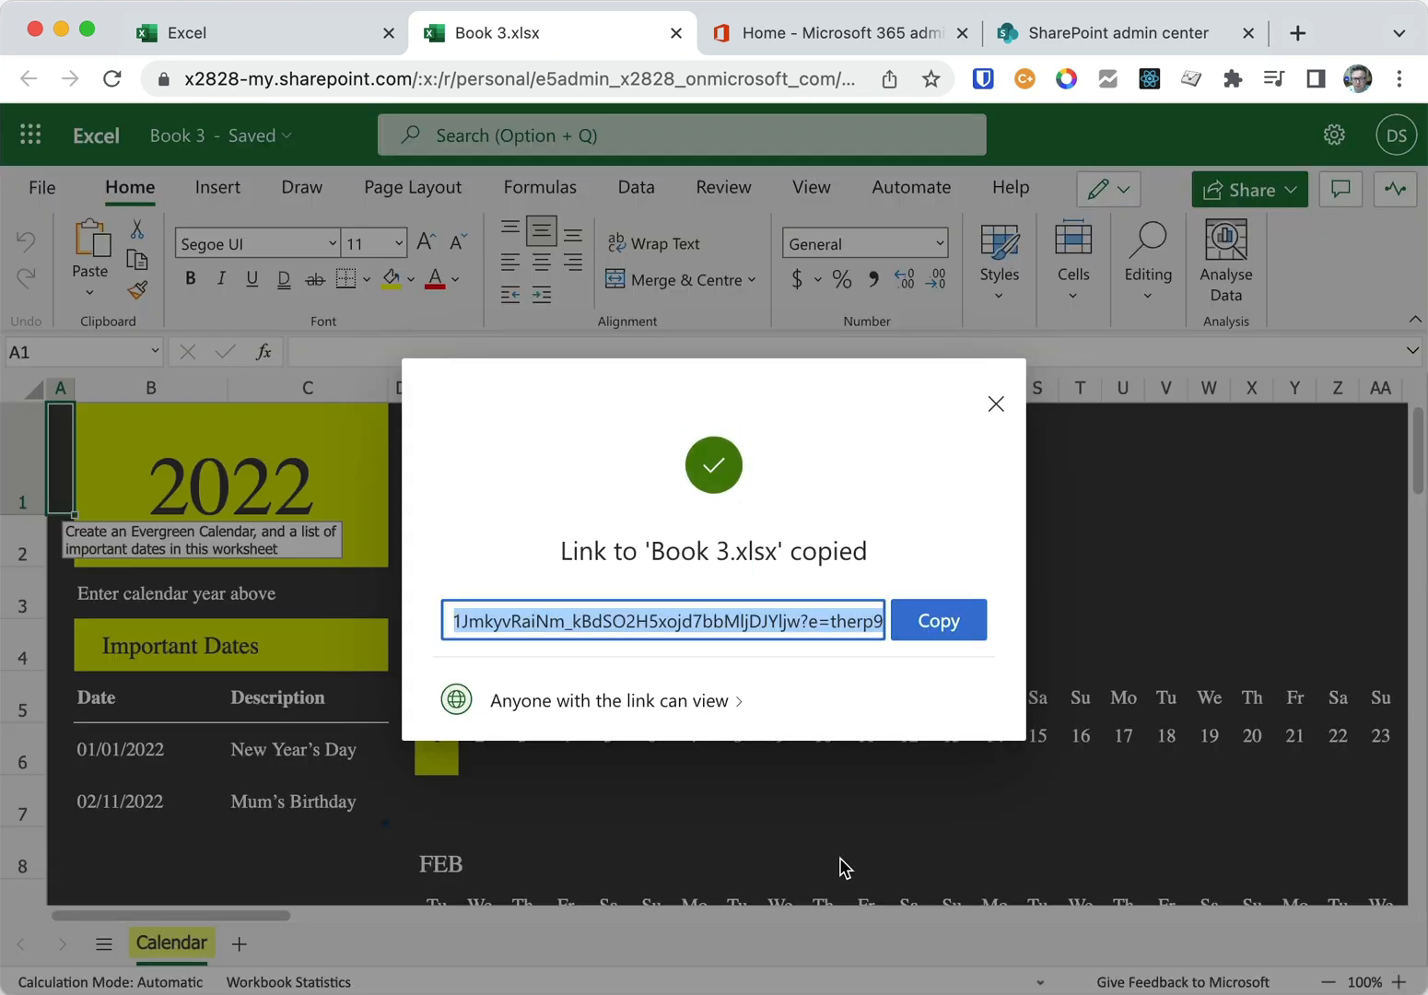